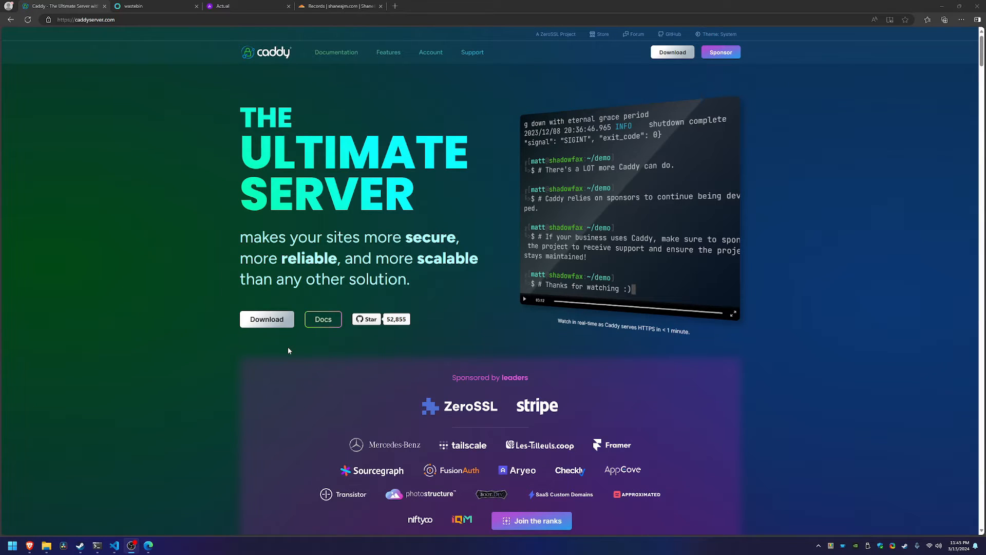
mouse_move(354, 385)
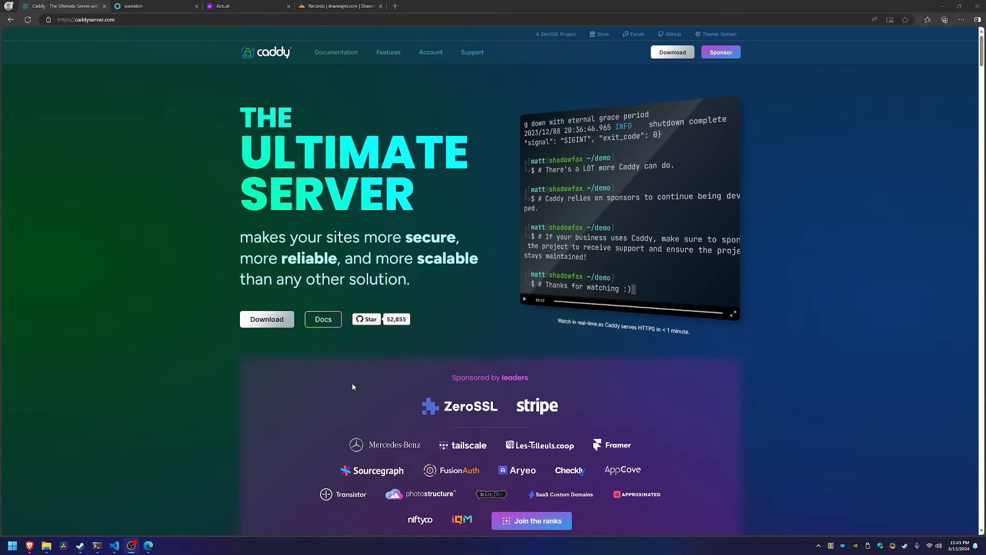
mouse_move(351, 387)
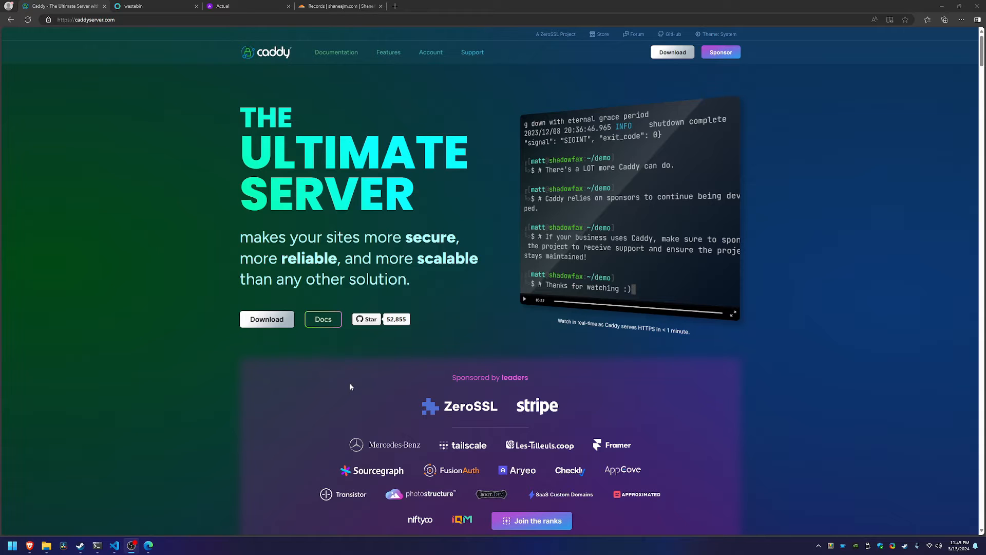
mouse_move(359, 386)
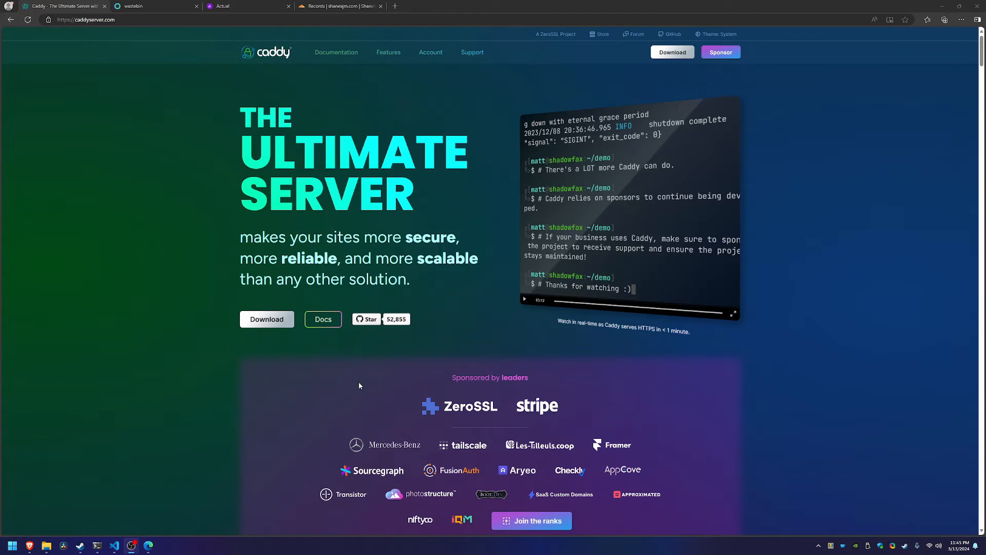
mouse_move(265, 374)
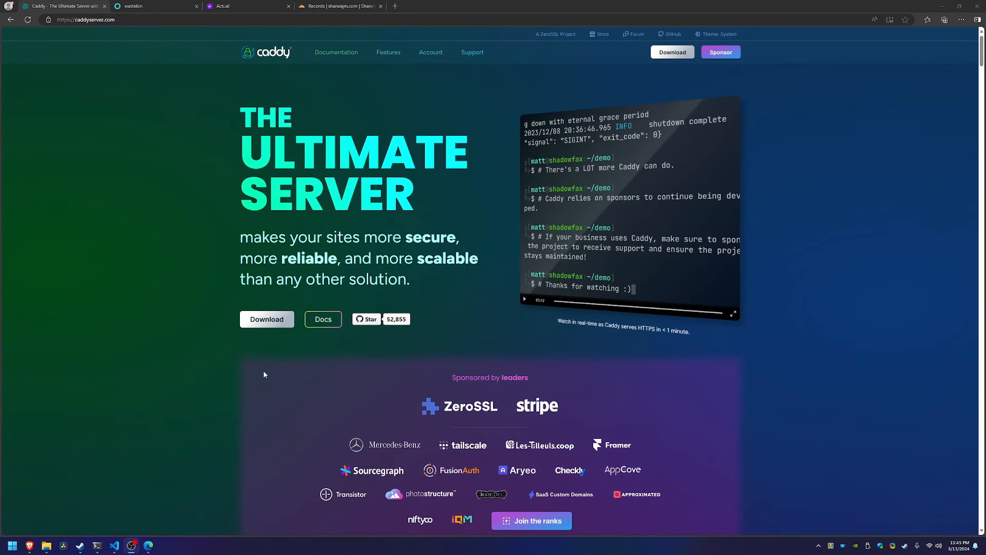
mouse_move(247, 367)
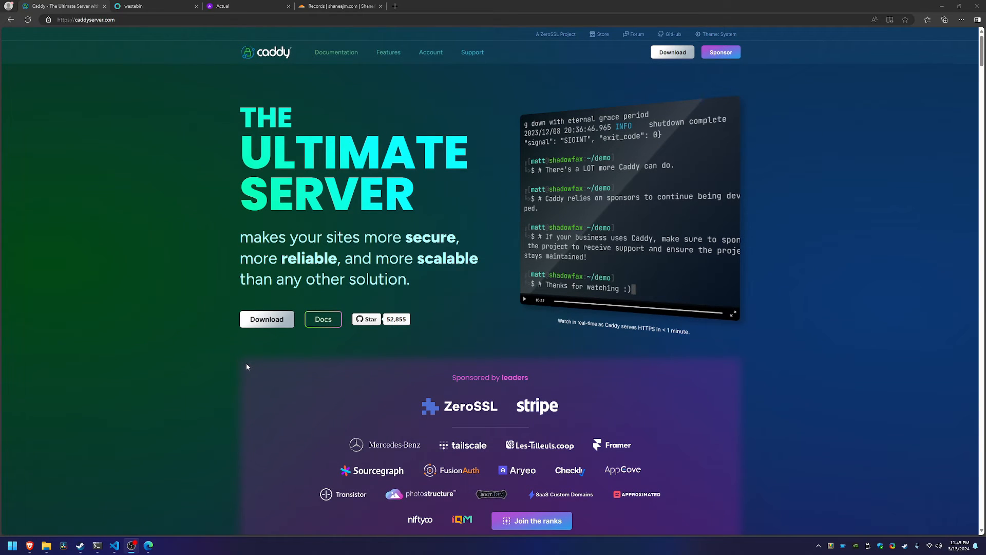
mouse_move(211, 372)
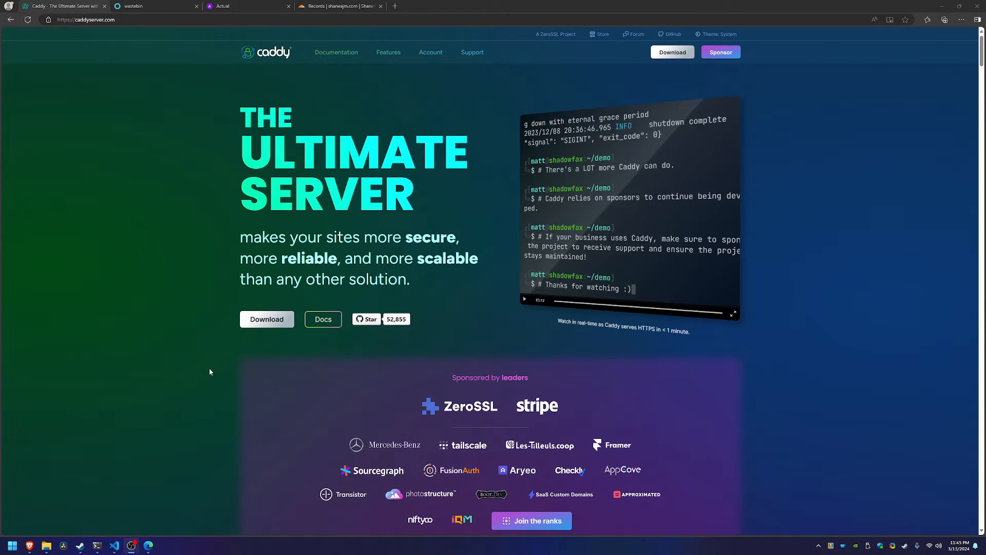
mouse_move(201, 376)
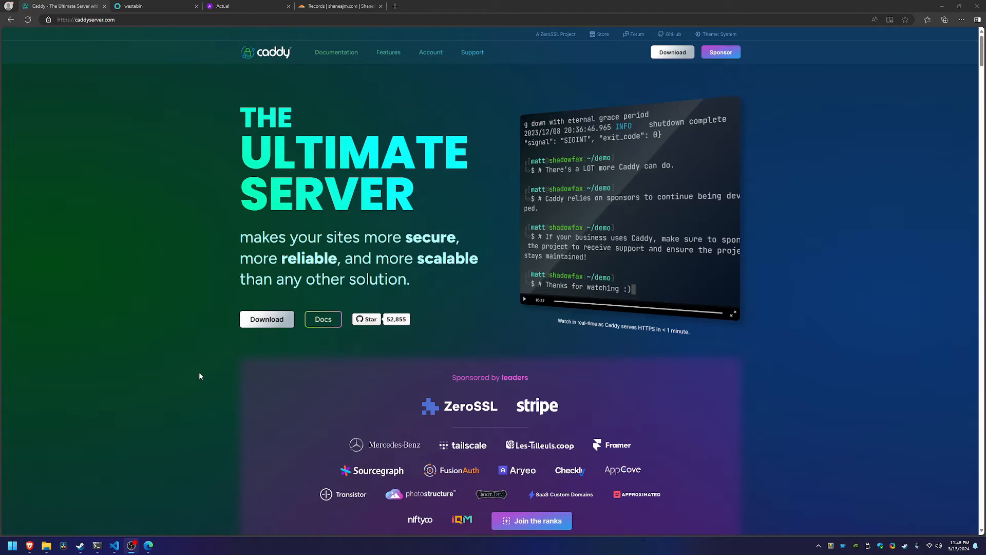
mouse_move(150, 45)
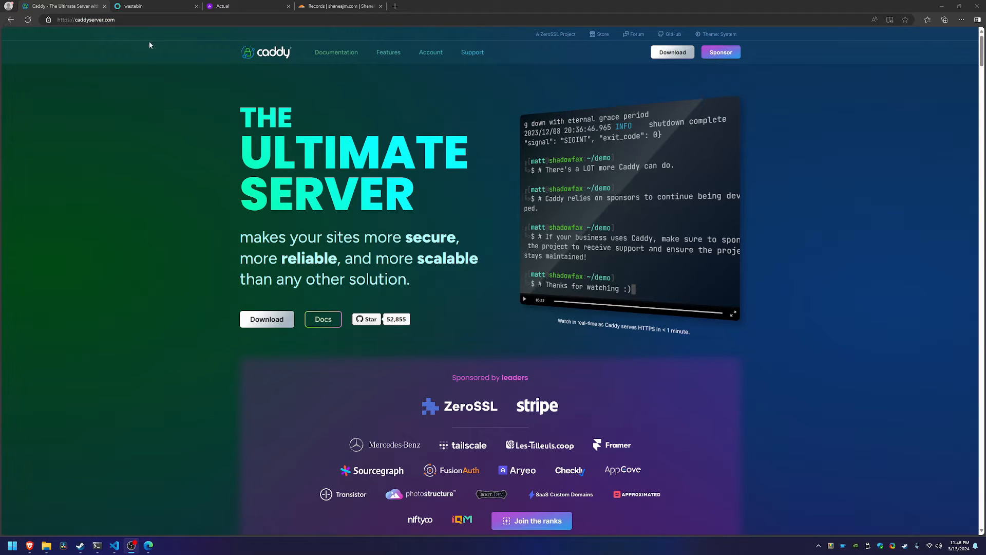
Compare the Wastebin page and Actual's fatal SharedArrayBuffer error, both served at the bare IP, then return to Wastebin.
left_click(133, 6)
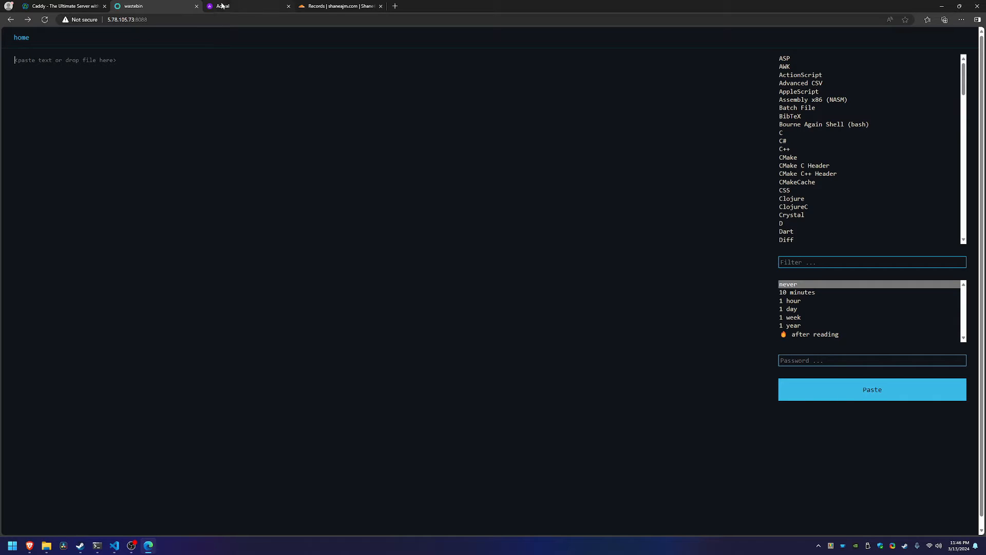
left_click(224, 7)
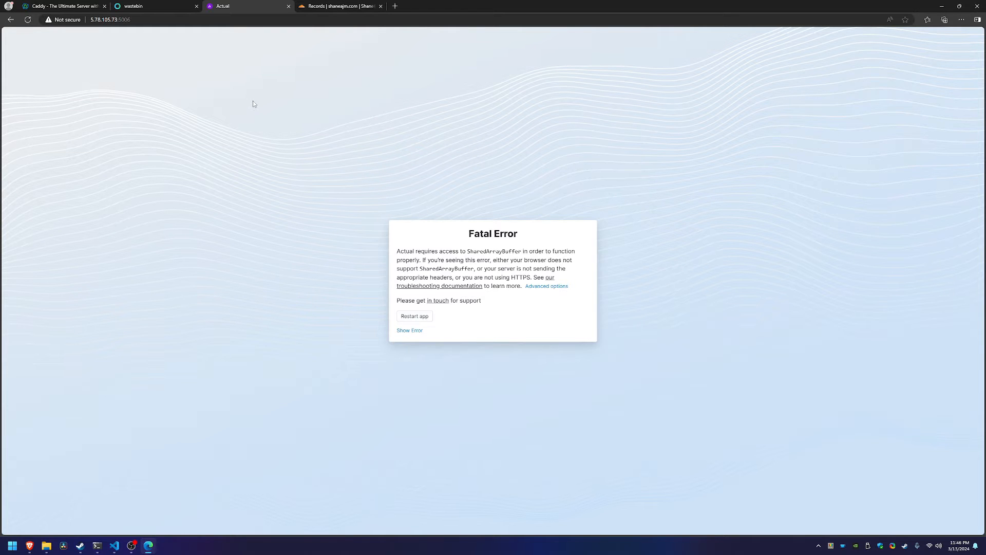
mouse_move(187, 18)
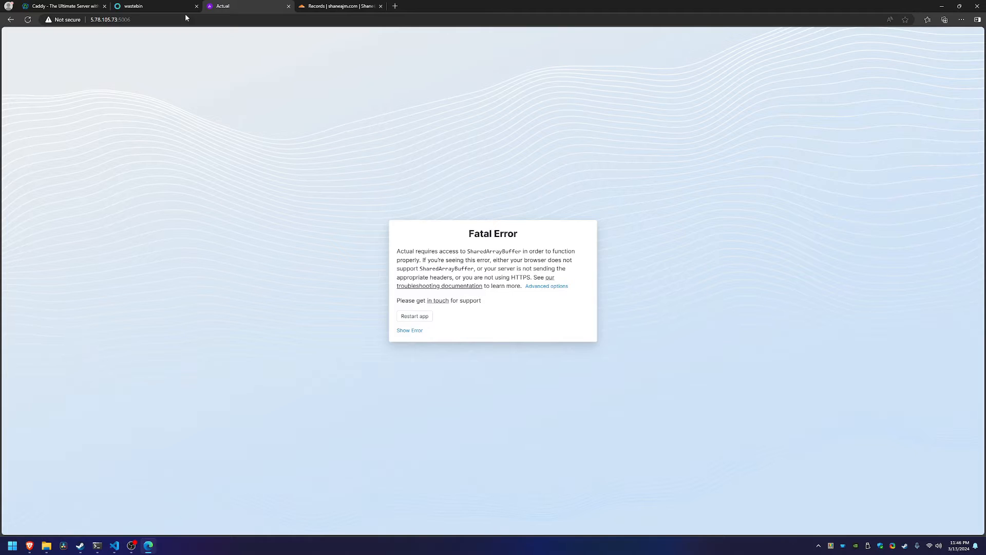
left_click(136, 6)
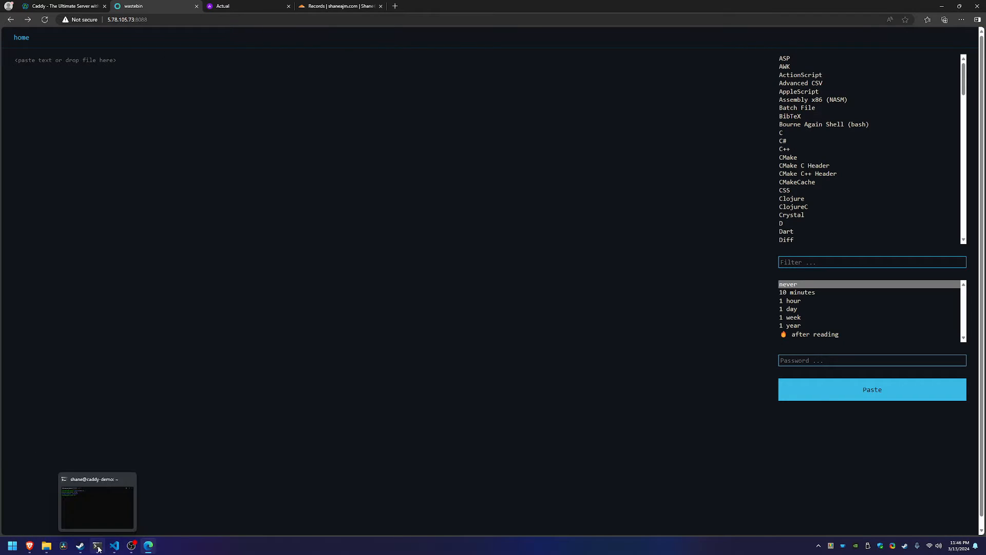
List the running containers with docker ps (actual on 5006, wastebin on 8088) and clear the terminal.
left_click(97, 546)
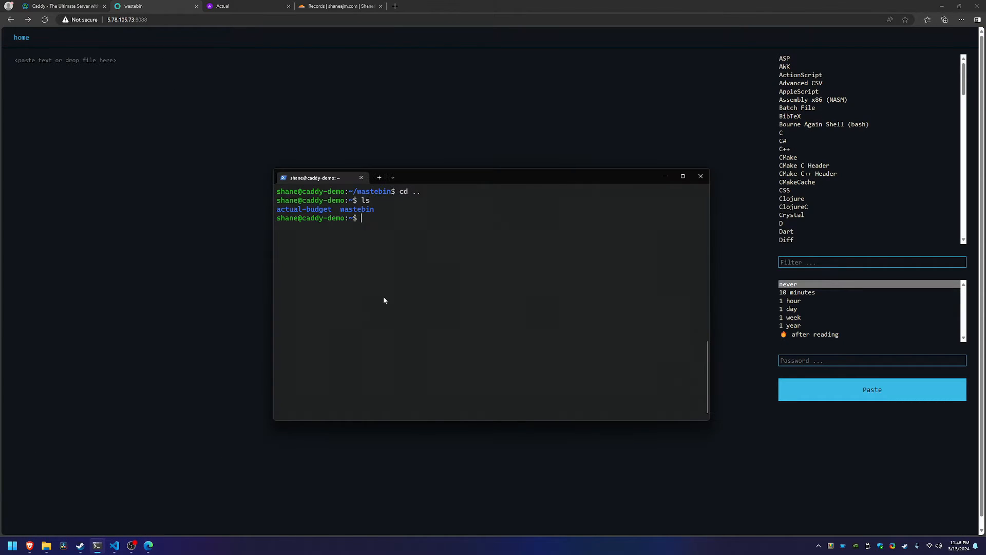
type("docker ps")
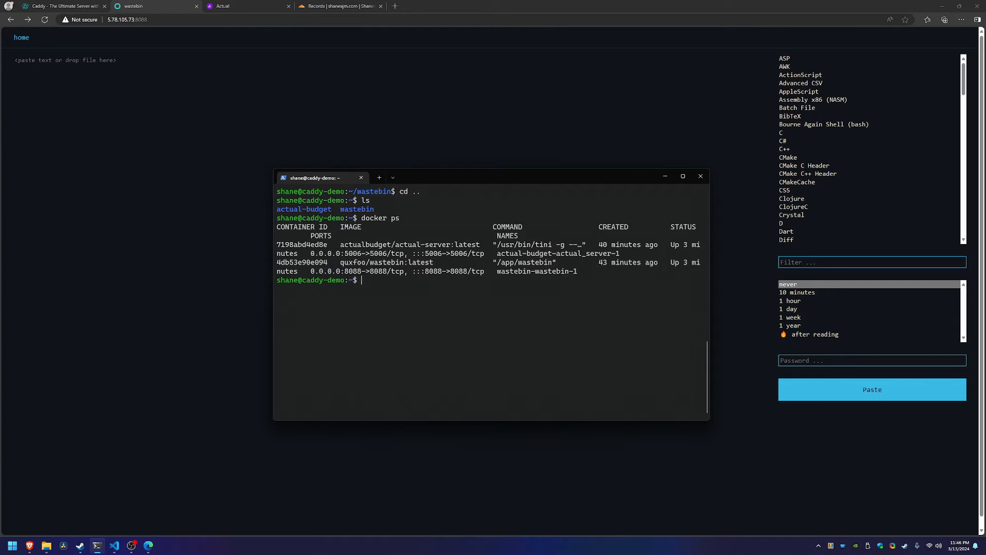
left_click_drag(279, 245, 634, 271)
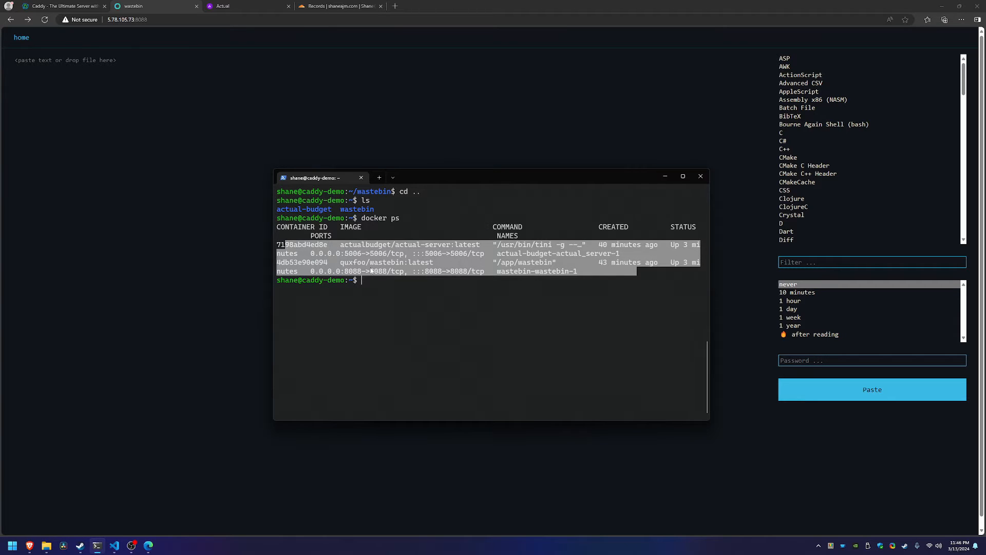
left_click(417, 285)
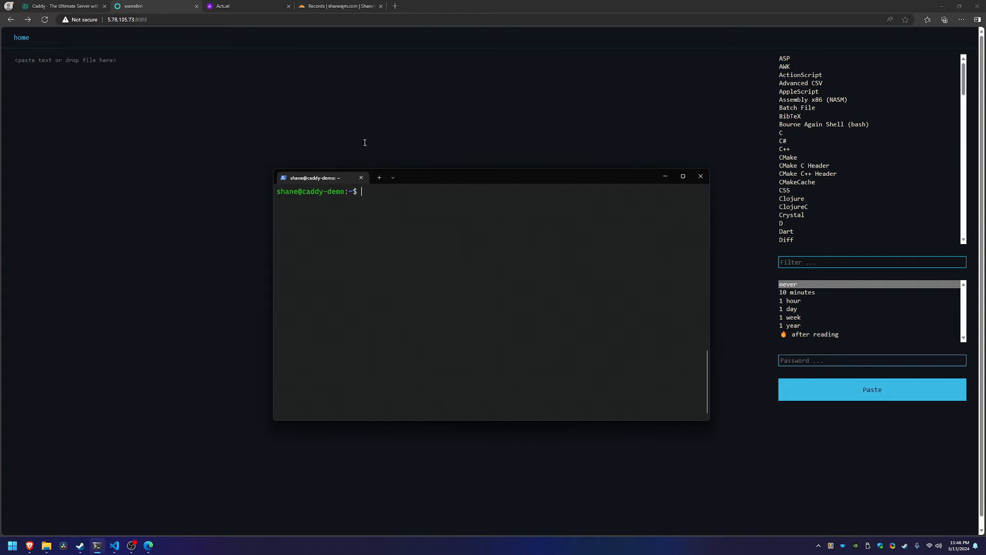
mouse_move(364, 50)
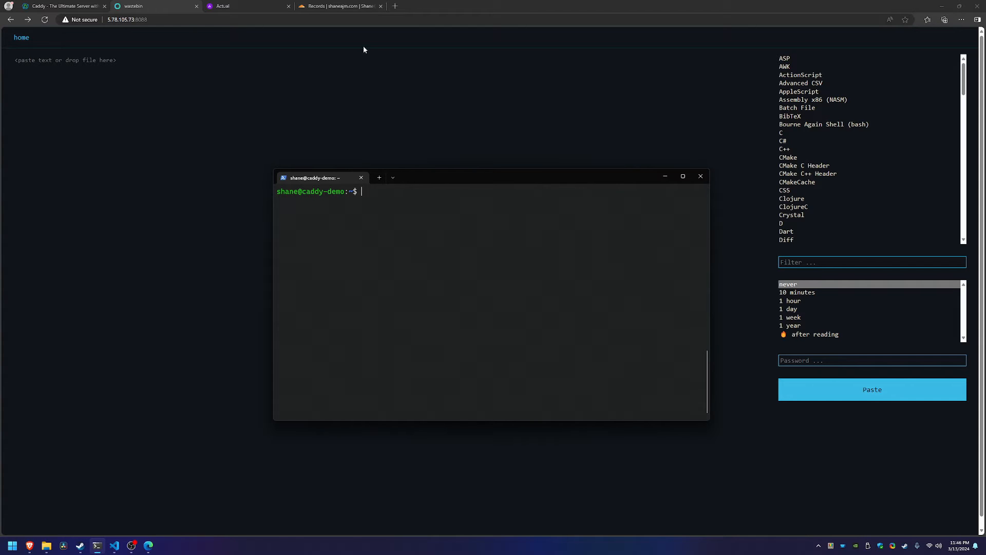
mouse_move(409, 109)
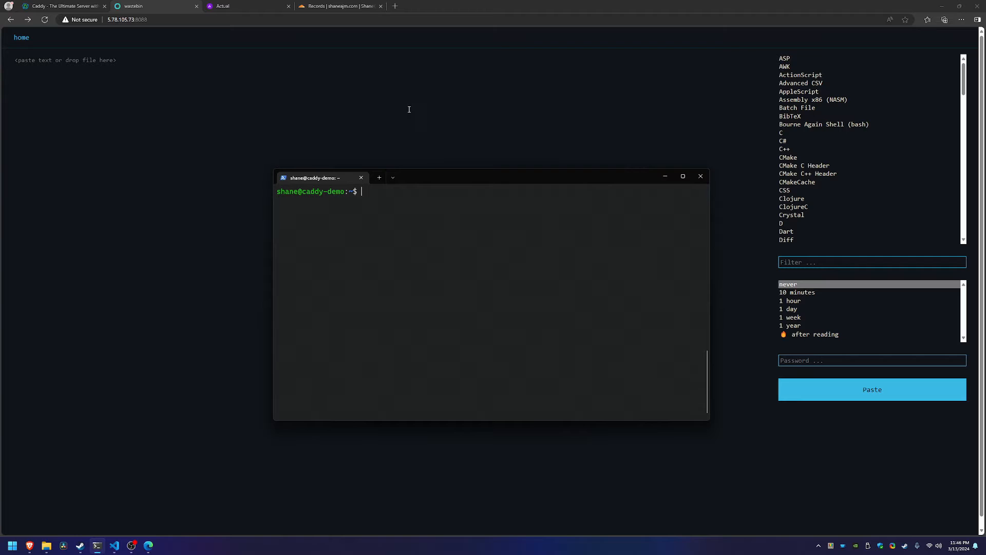
mouse_move(454, 179)
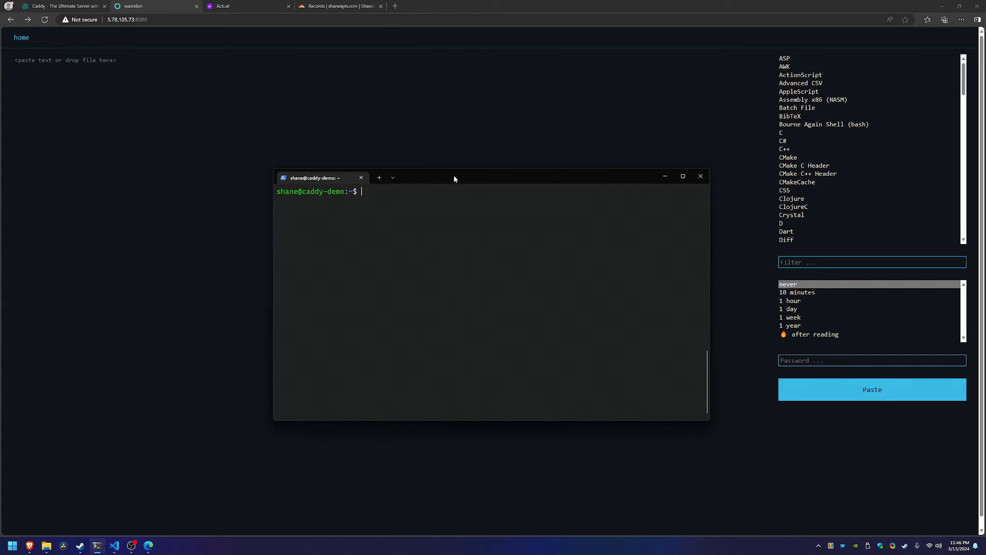
mouse_move(361, 68)
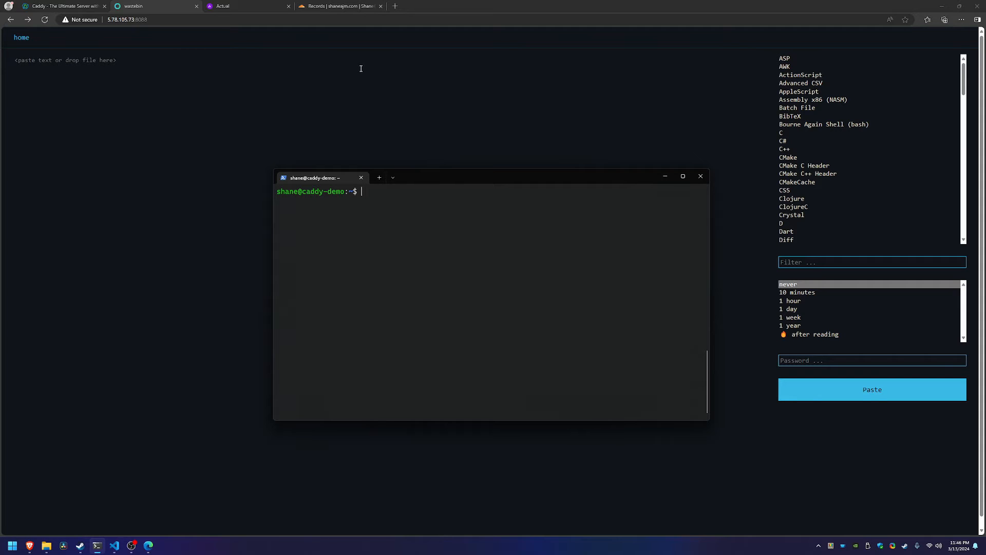
Review the Cloudflare wildcard A record pointing to 5.78.105.73, DNS only, then return to the terminal.
left_click(339, 6)
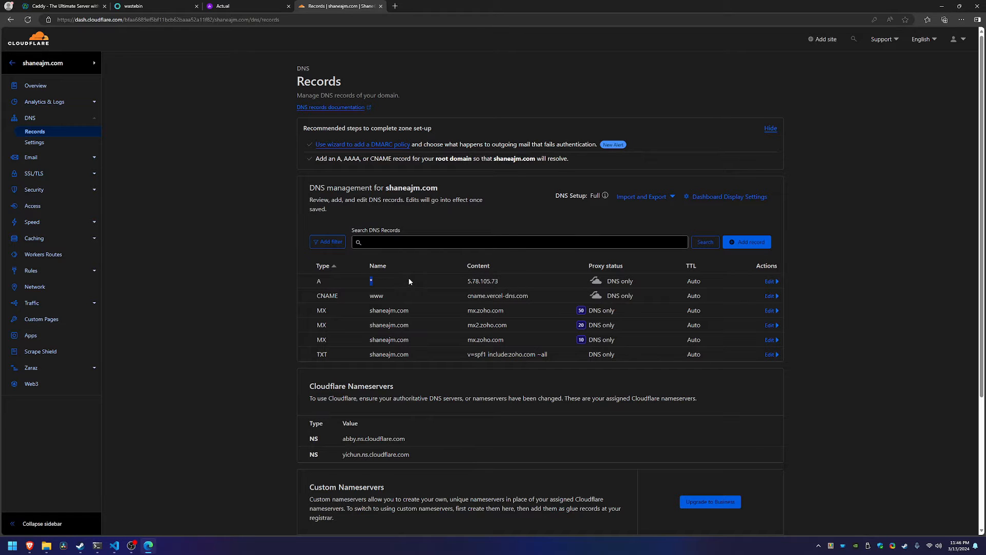
double_click(483, 281)
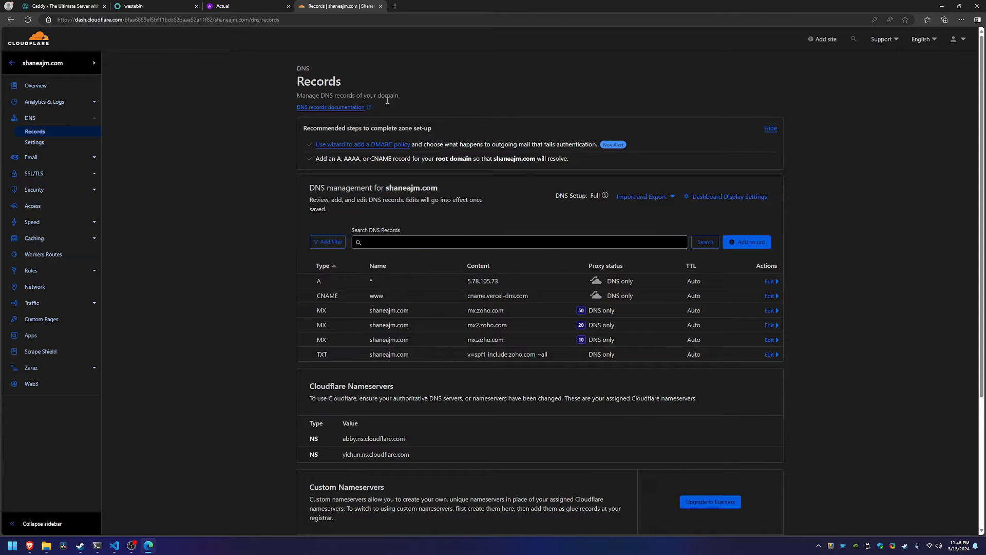
mouse_move(269, 181)
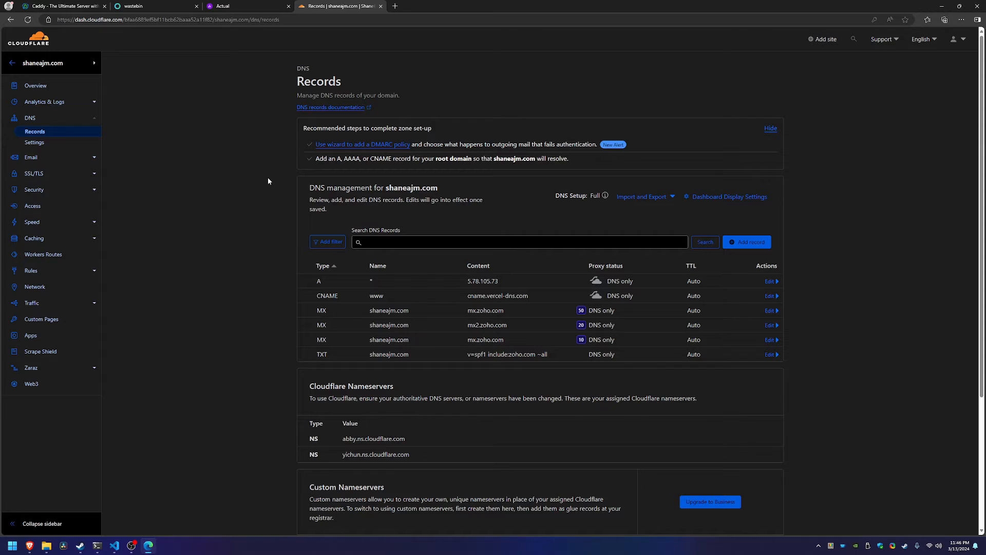
mouse_move(631, 277)
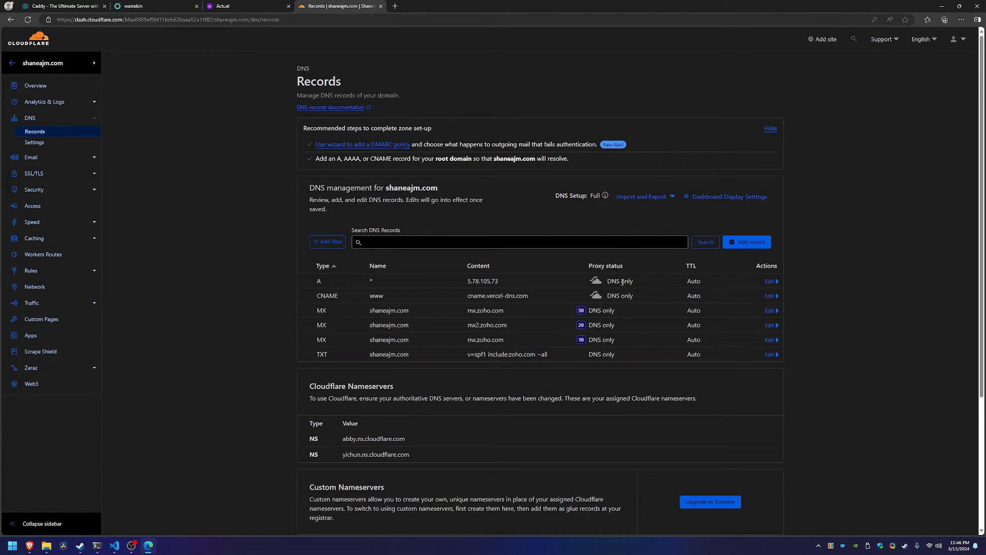
mouse_move(635, 285)
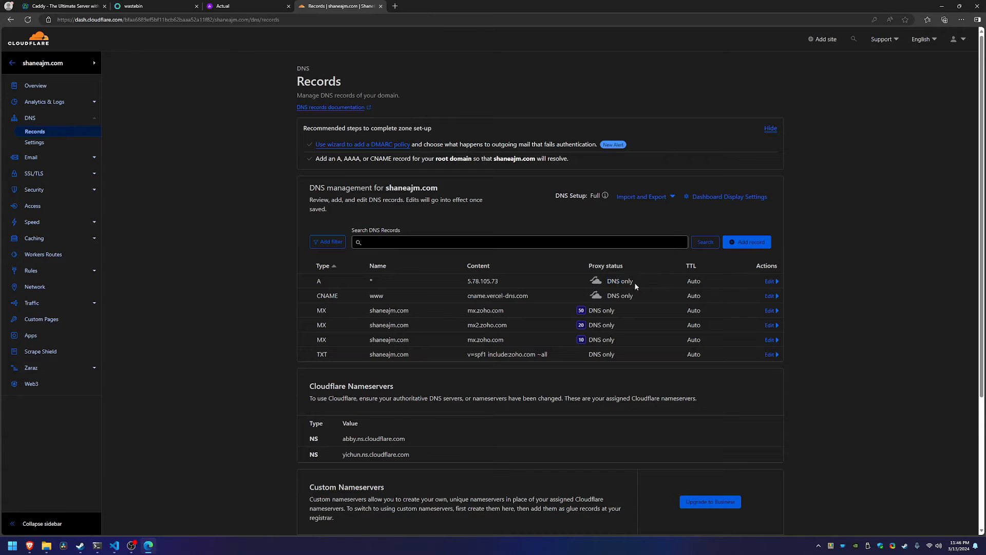
mouse_move(649, 292)
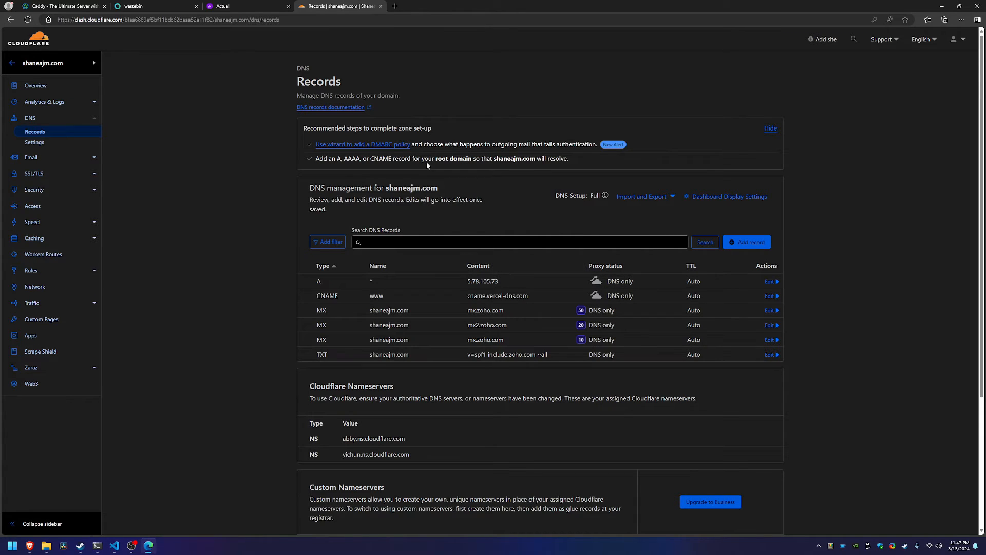
left_click(61, 6)
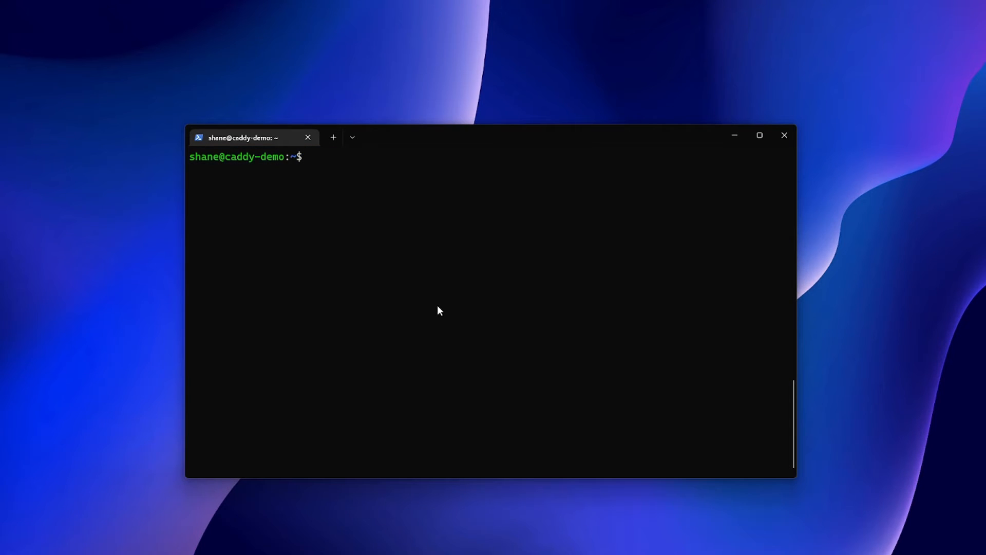
Add the Caddy stable repository keyring, refresh apt, and install Caddy 2.7.6.
type("sudo apt install -y debian-keyring debian-archive-keyring apt-transport-https curl")
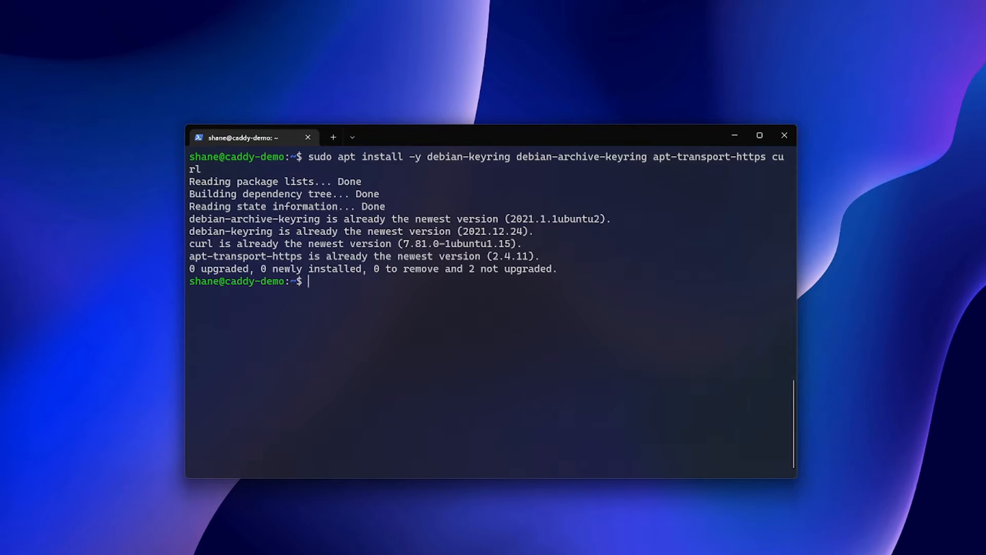
mouse_move(160, 308)
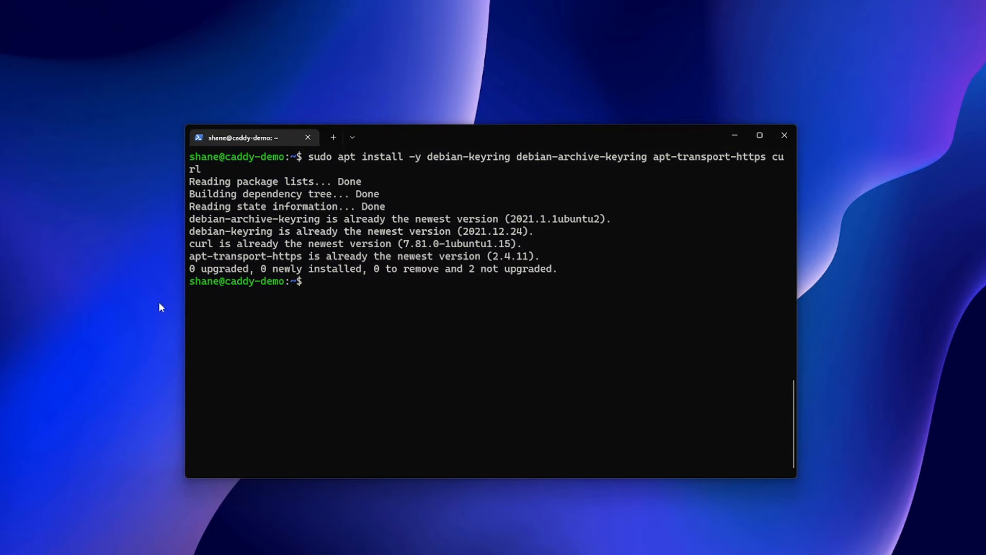
type("curl -1sLf 'https://dl.cloudsmith.io/public/caddy/stable/gpg.key' | sudo gpg --dearmor -o /usr/share/keyrings/caddy-stable-archive-keyring.gpg")
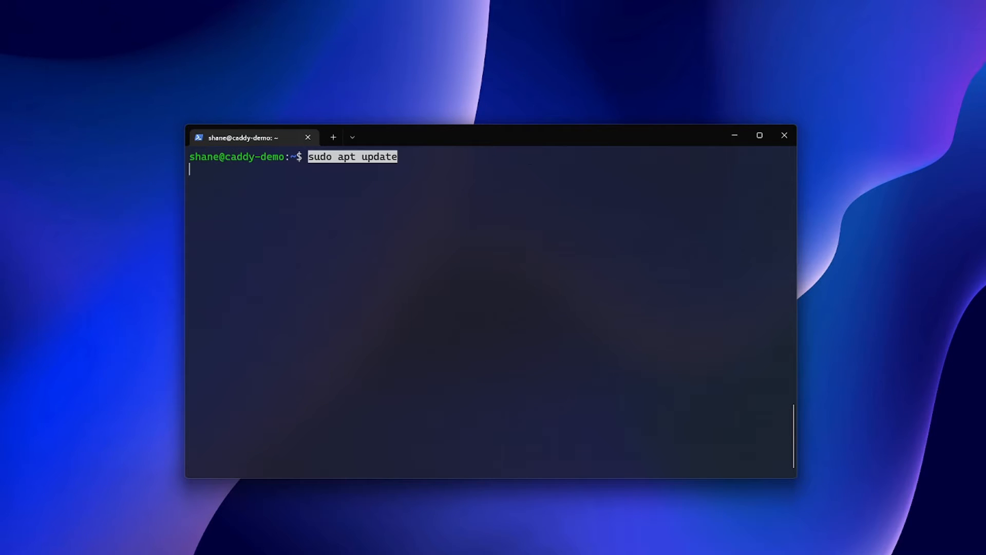
key("Enter")
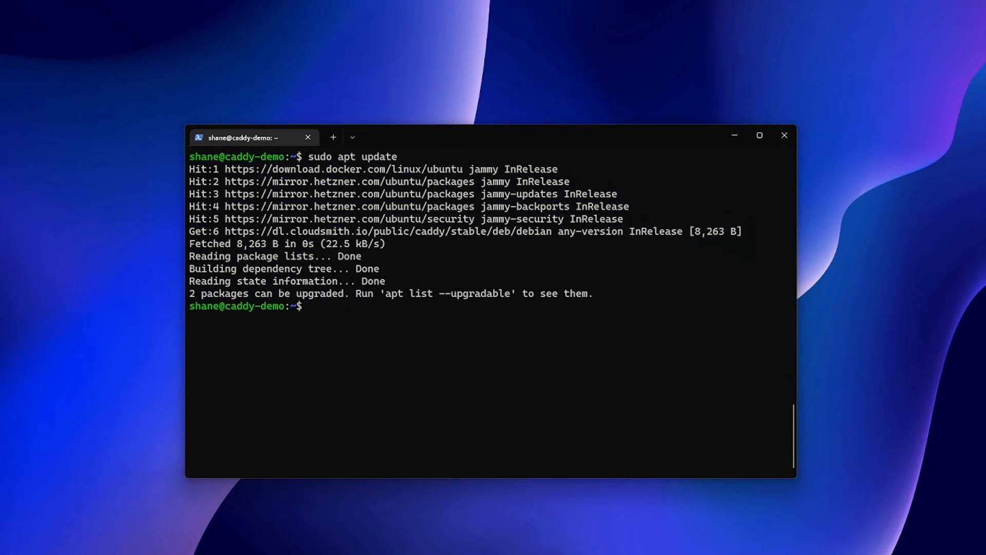
type("sudo apt install caddy")
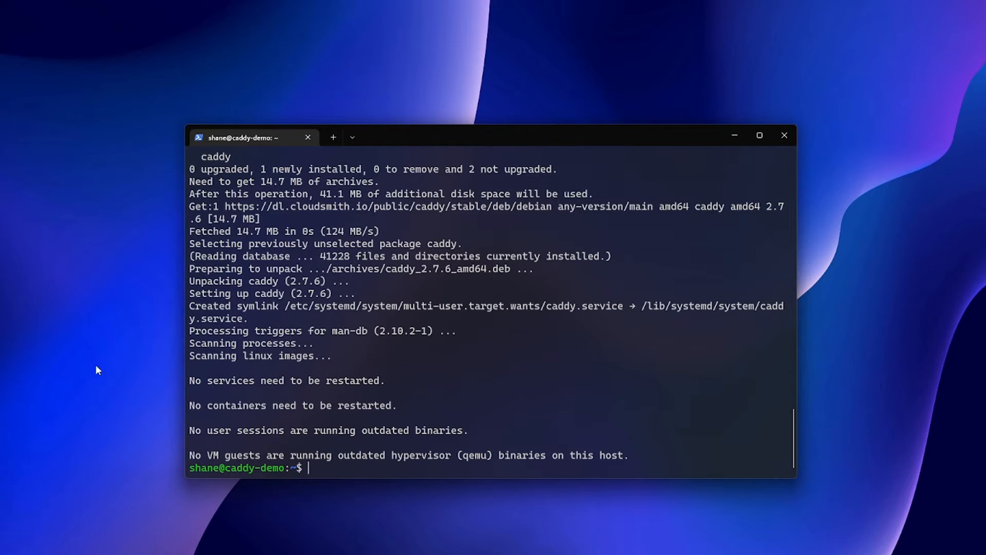
Edit /etc/caddy/Caddyfile with sudo nano.
type("sud")
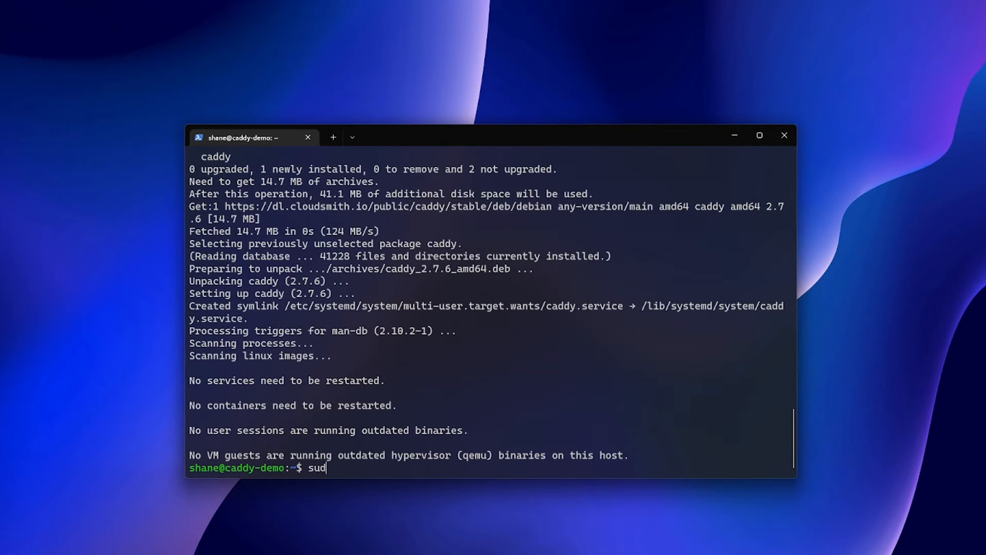
type("o nano /etc/")
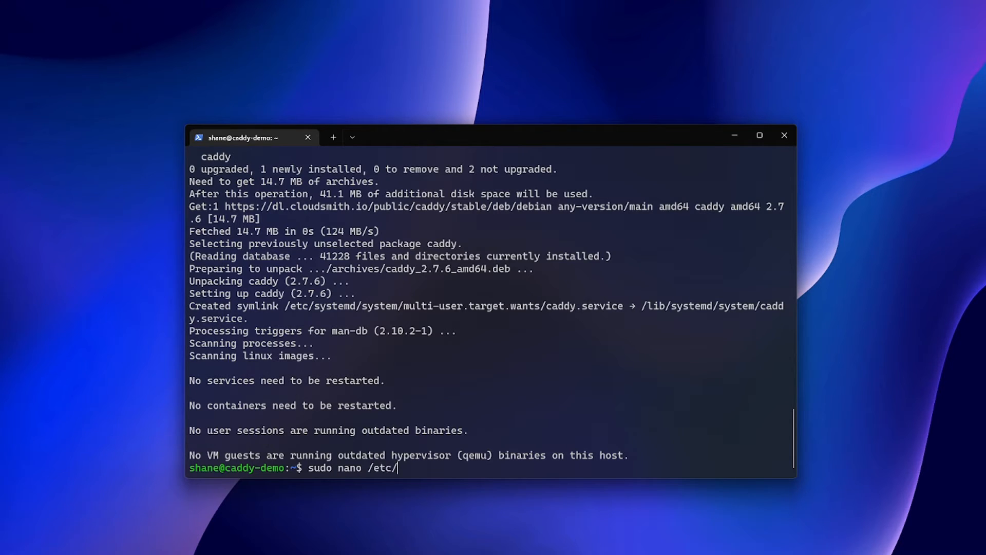
type("caddy/Cadd")
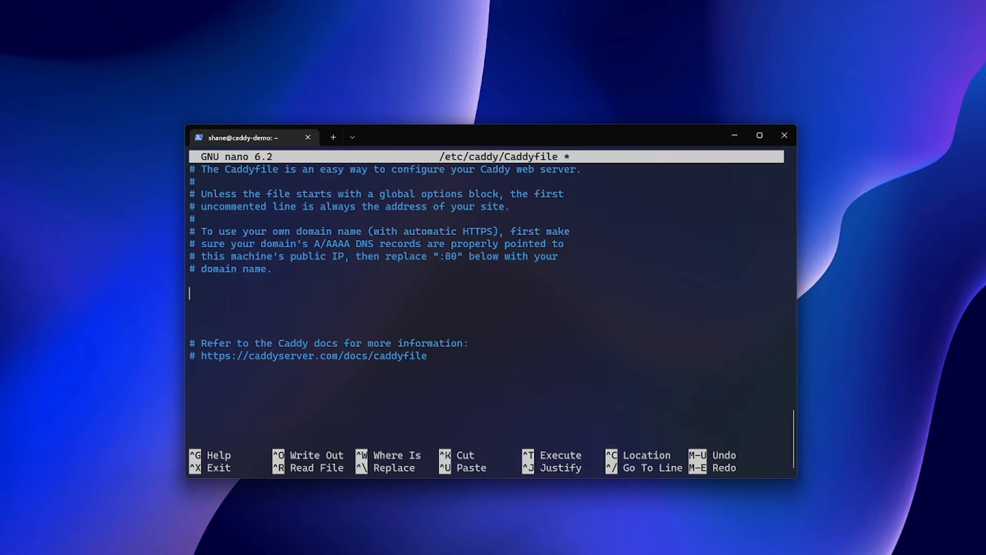
type("{")
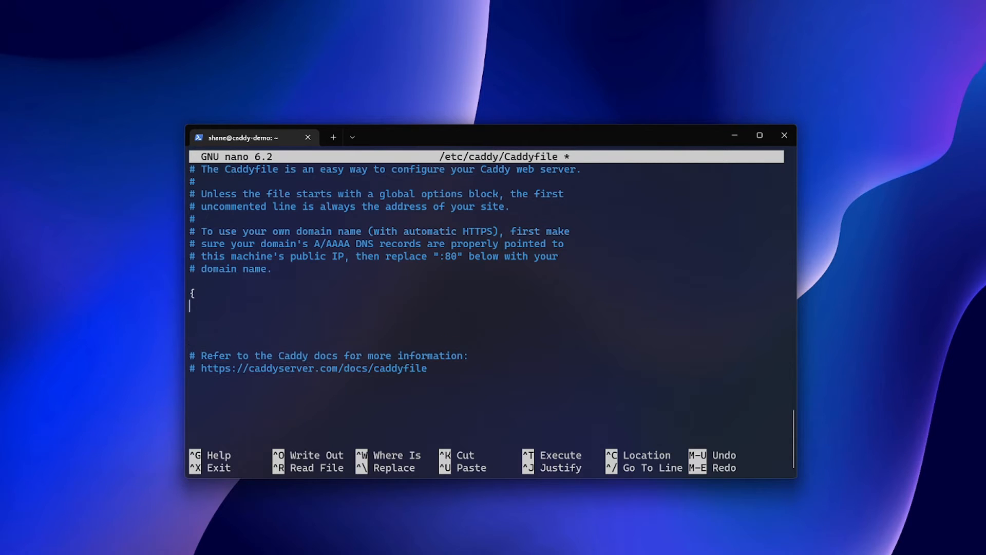
type("email")
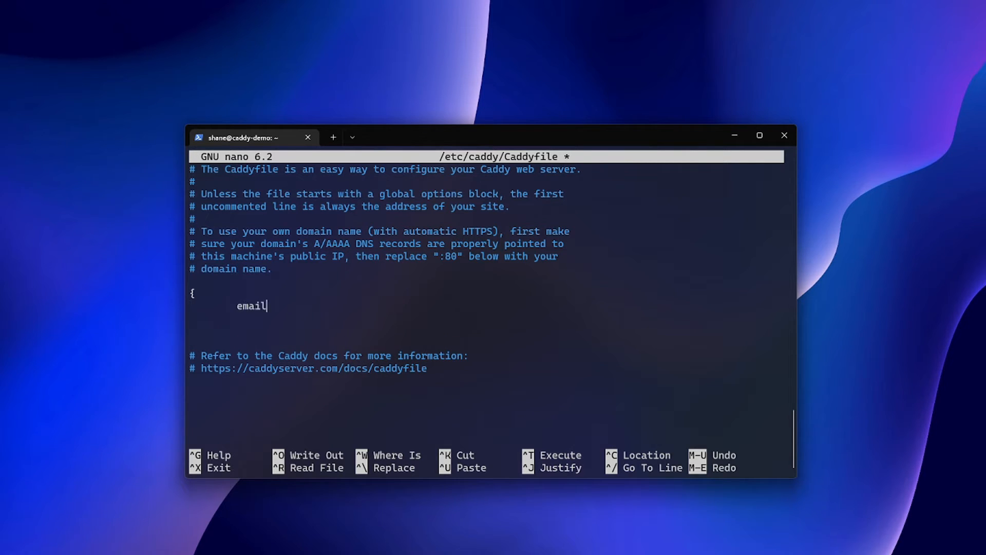
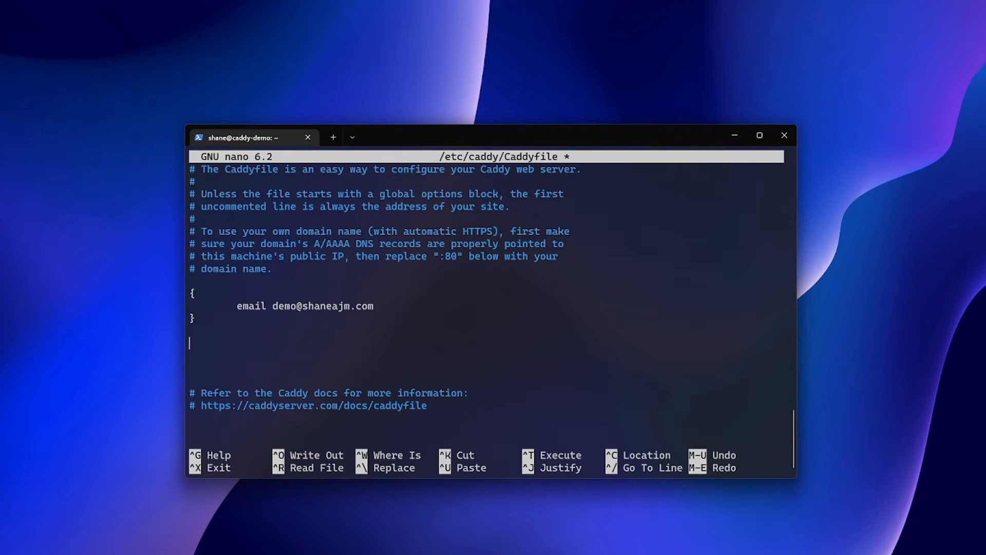
Add an actual.shaneajm.com site block with reverse_proxy :5006 and begin the bin site line.
type("actual")
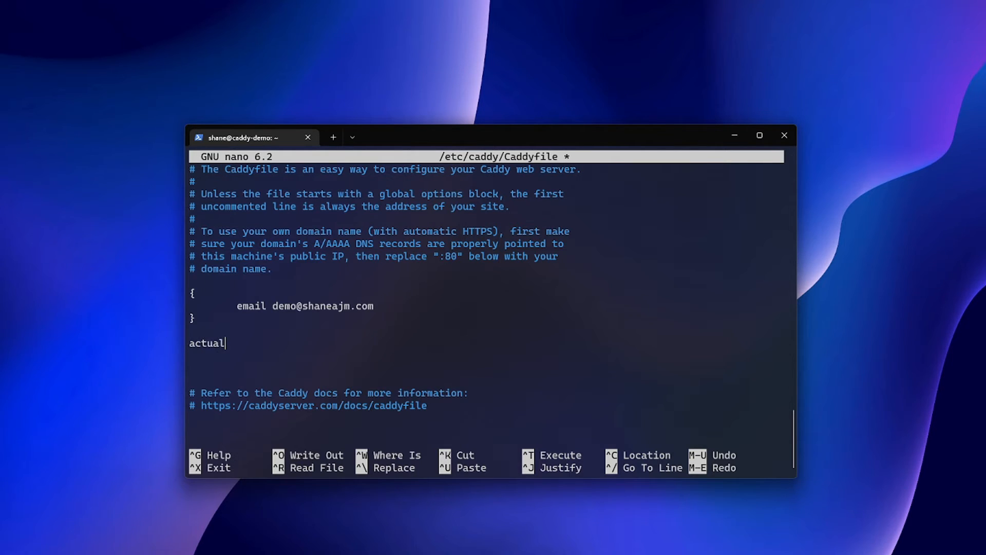
type(".shaneajm.c")
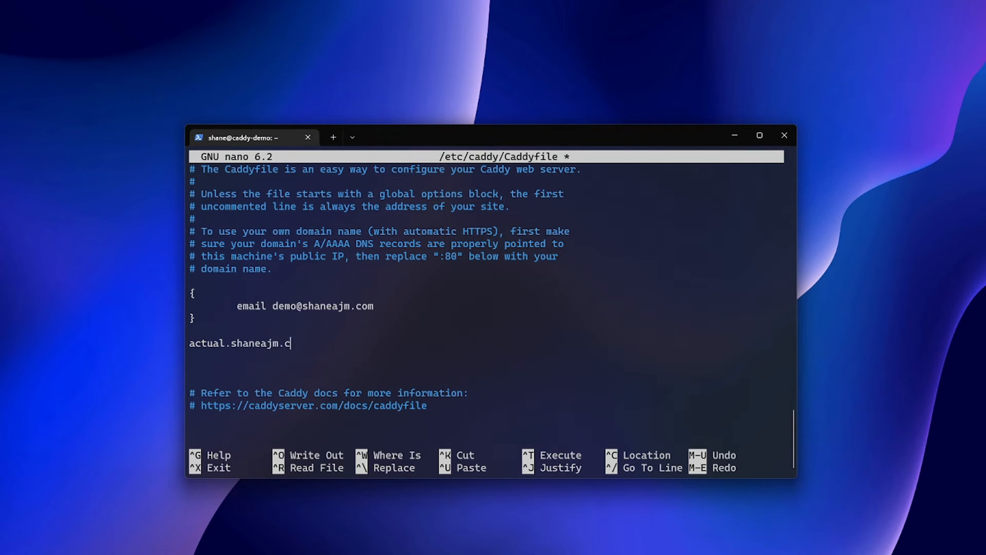
type("om {")
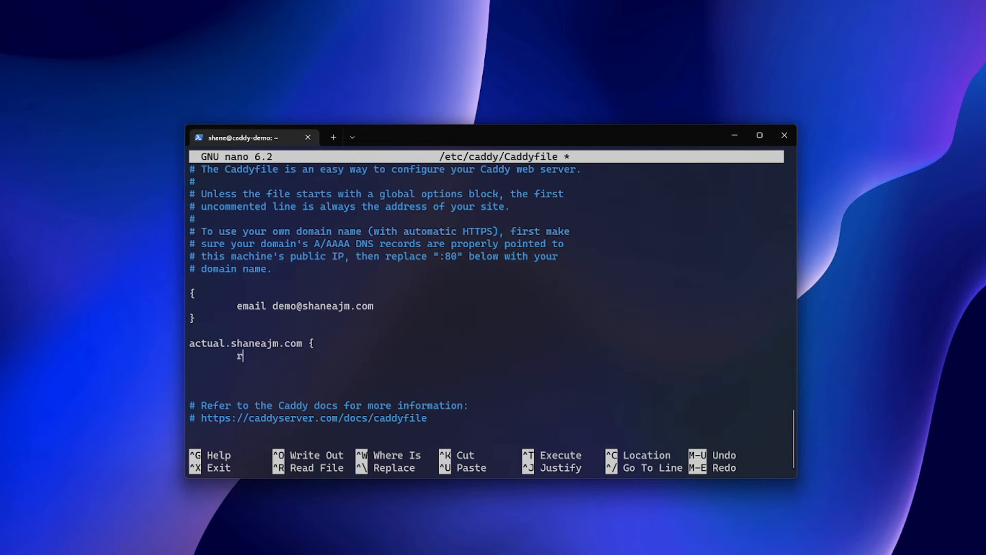
type("everse")
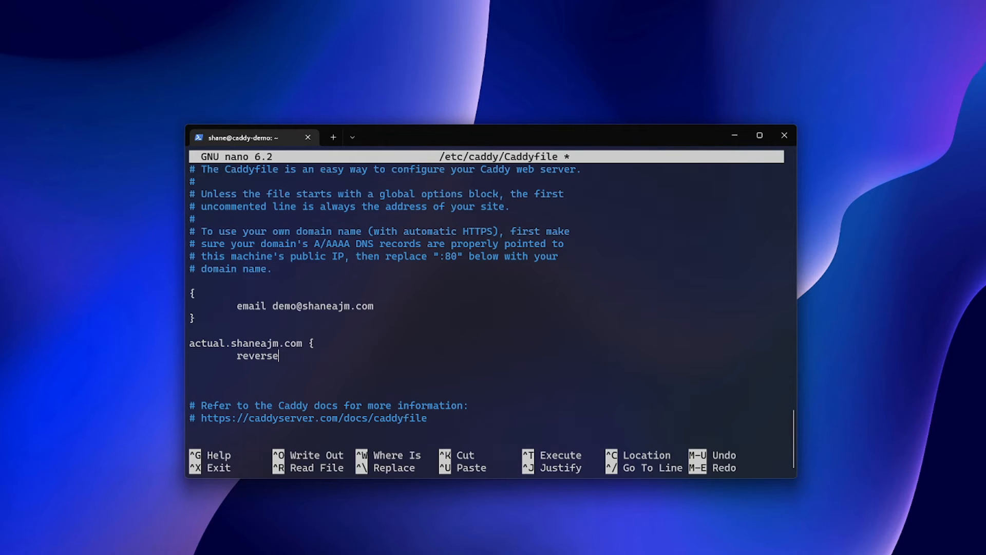
type("_proxy")
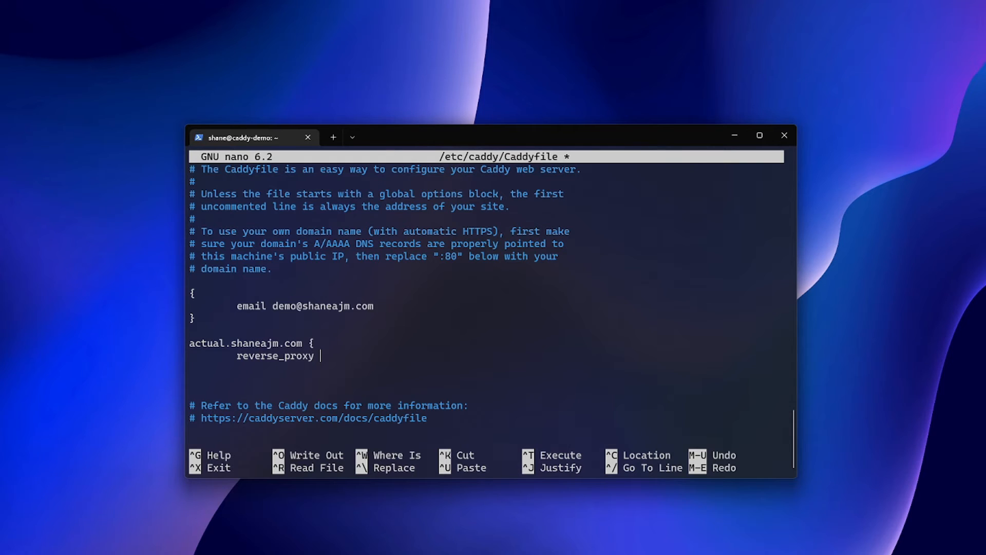
type(":500")
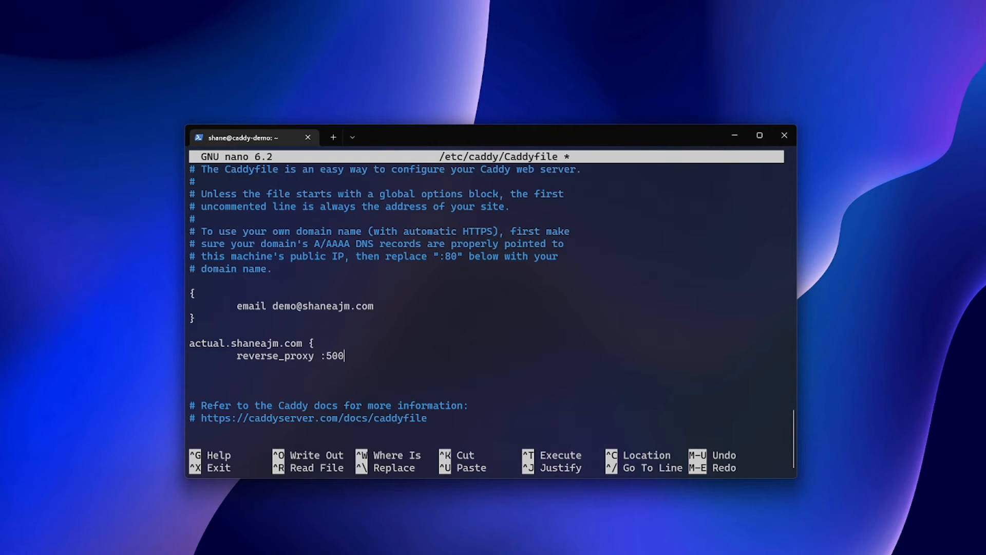
type("6")
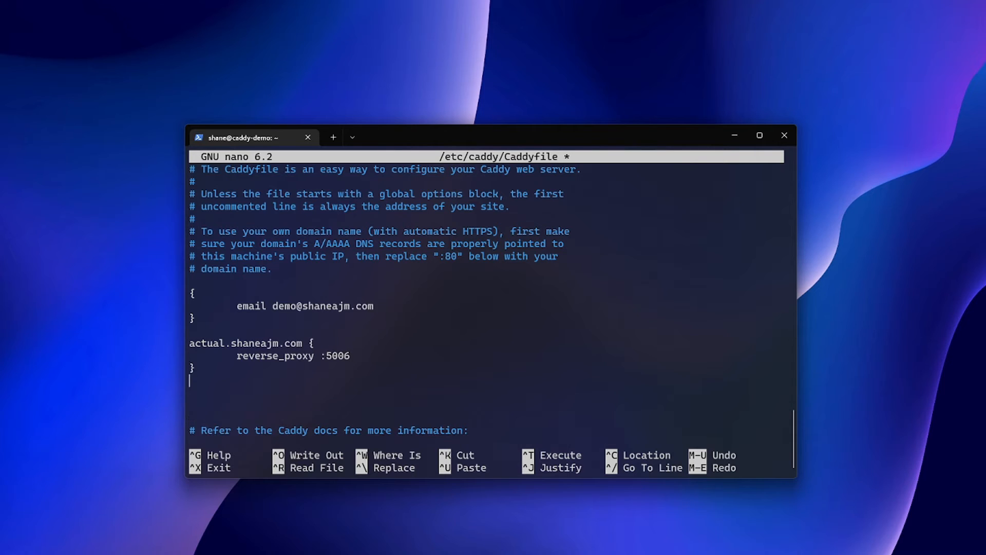
type("bi")
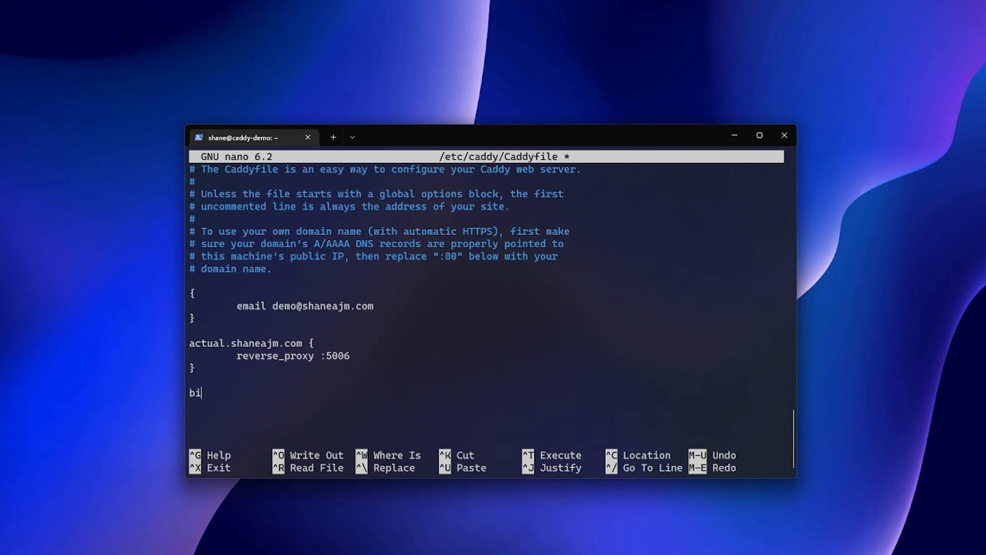
Add a bin.shaneajm.com block with reverse_proxy :8088, save the Caddyfile and exit nano.
type("n.shane")
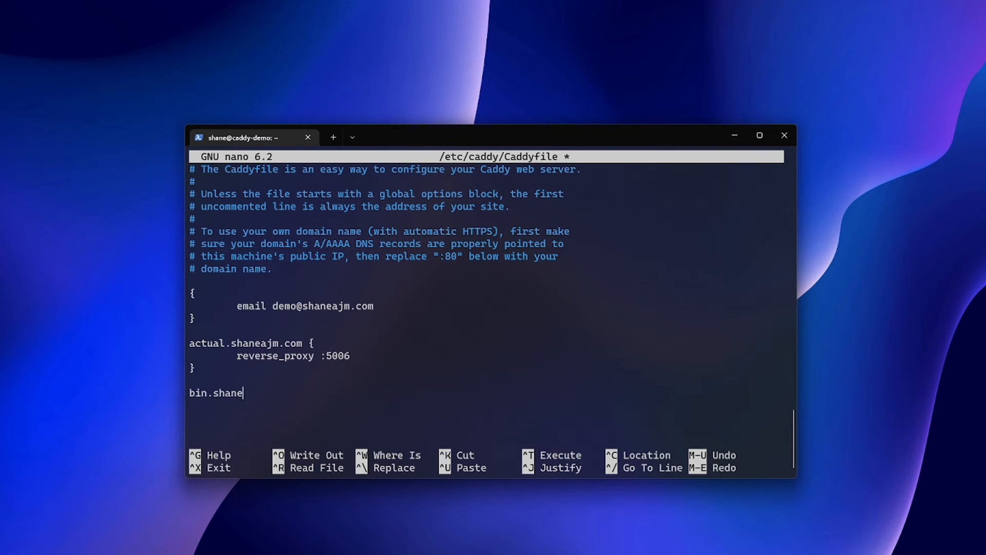
type("ajm.com {")
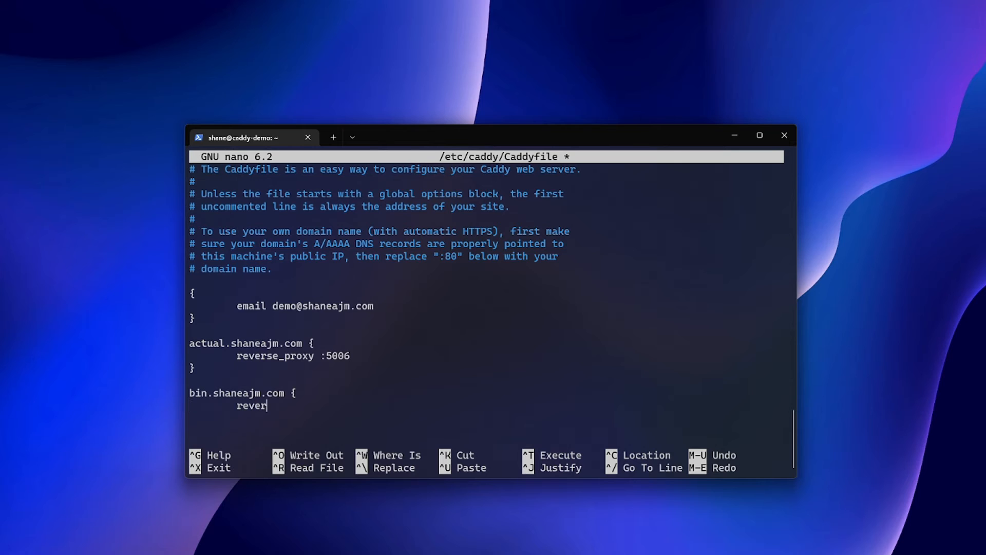
type("se_proxy")
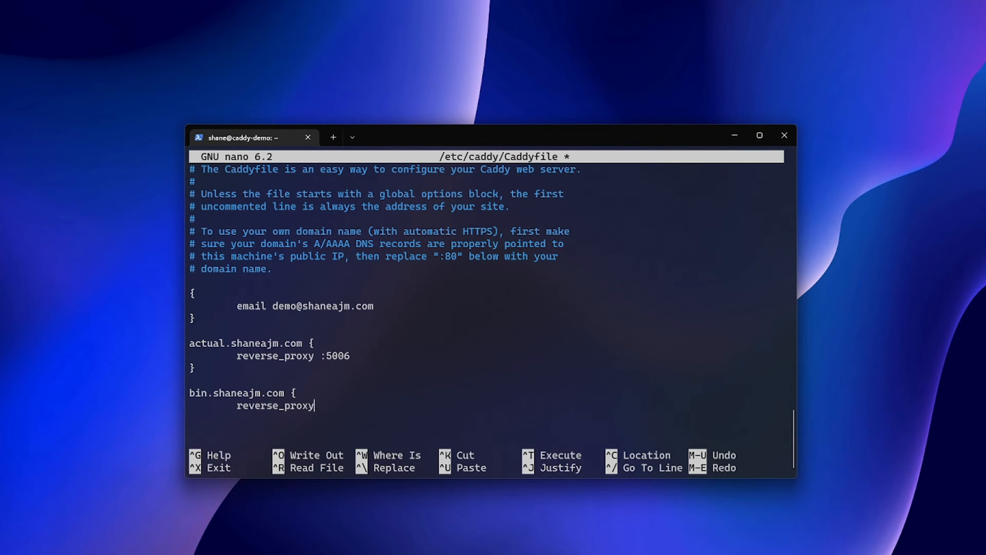
type(":8")
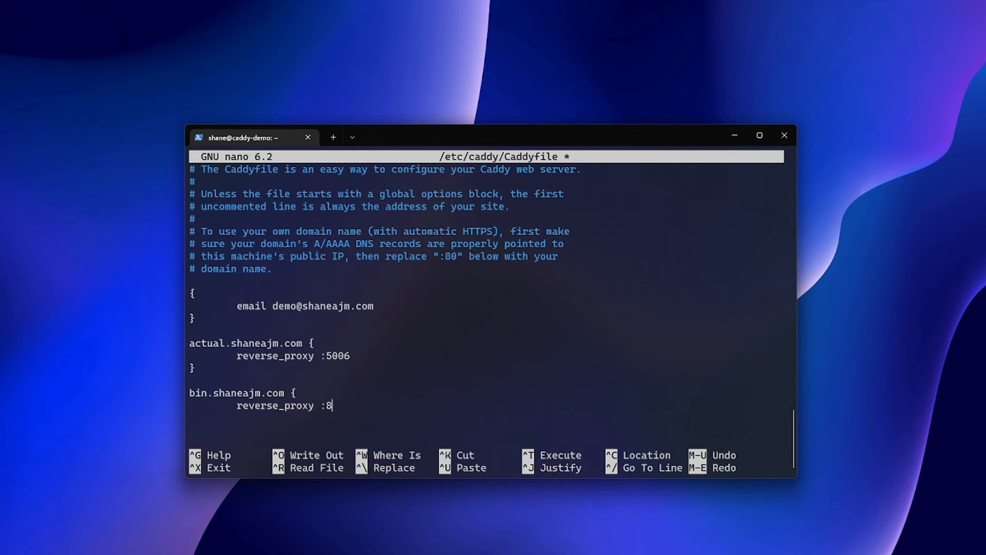
type("088")
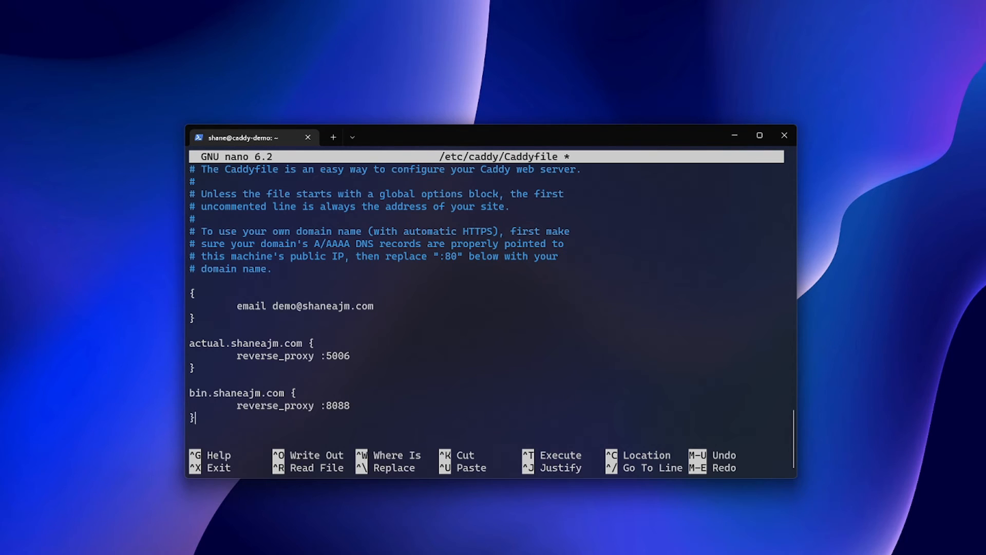
key("Ctrl+X")
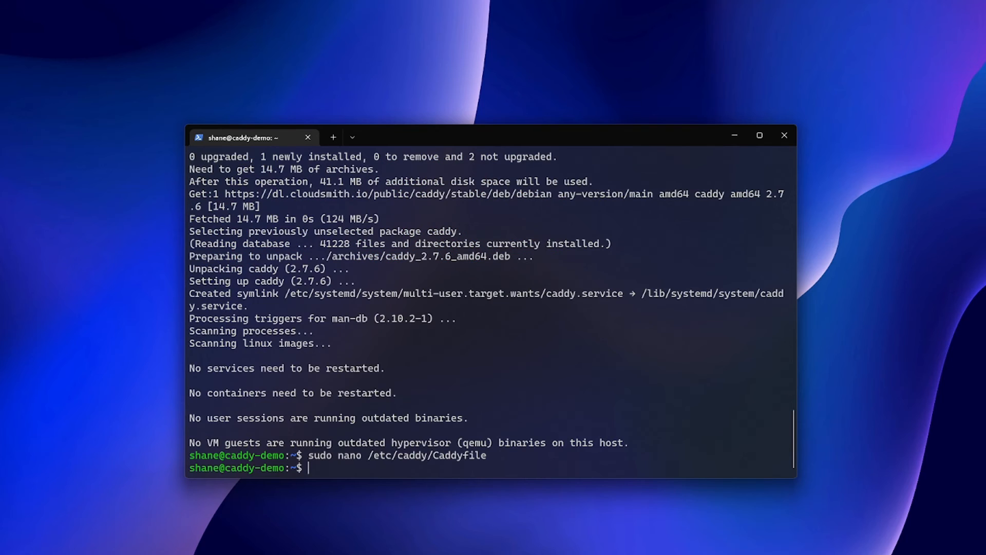
Restart the caddy service and confirm its status is active (running).
type("sudo service restart caddy")
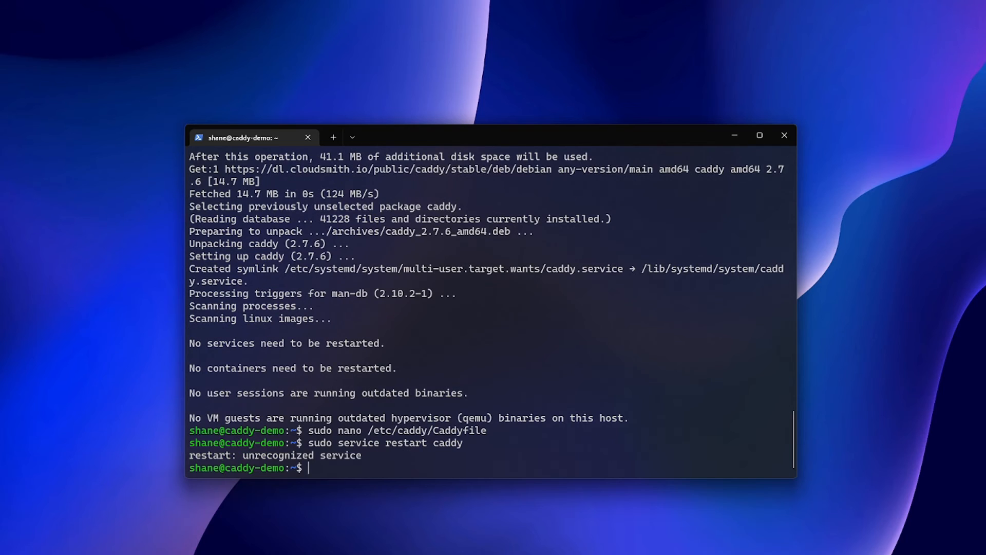
type("sudo service rest")
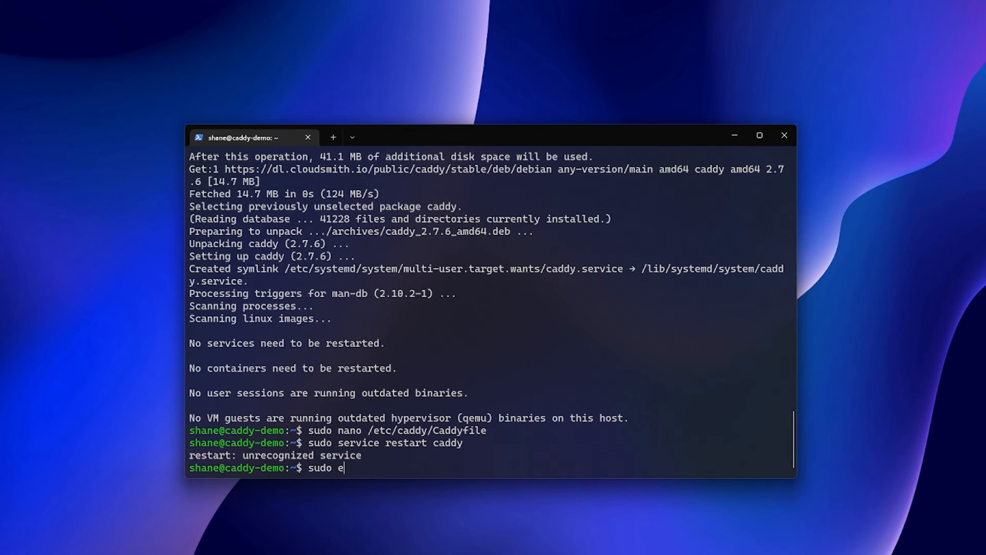
type("service caddy restart")
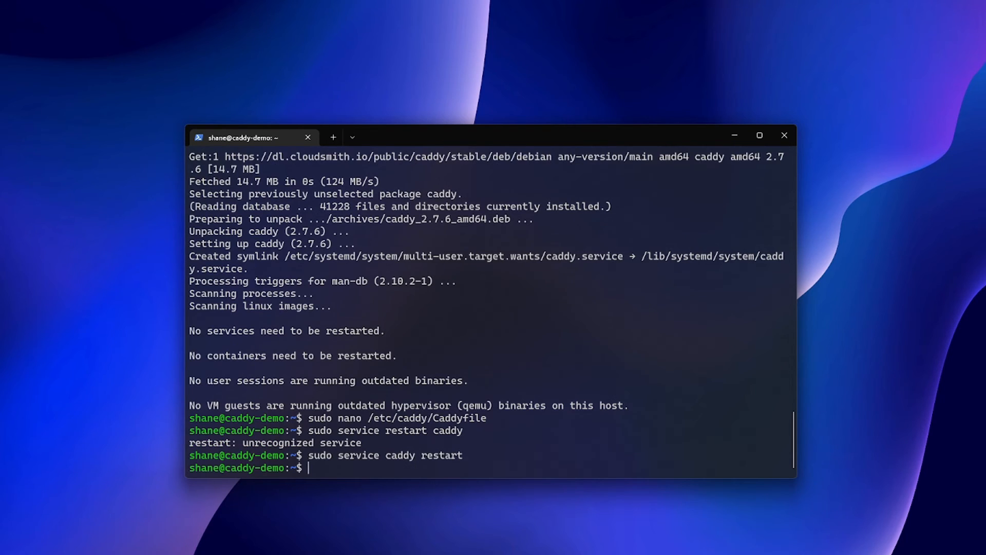
type("sudo service caddy status")
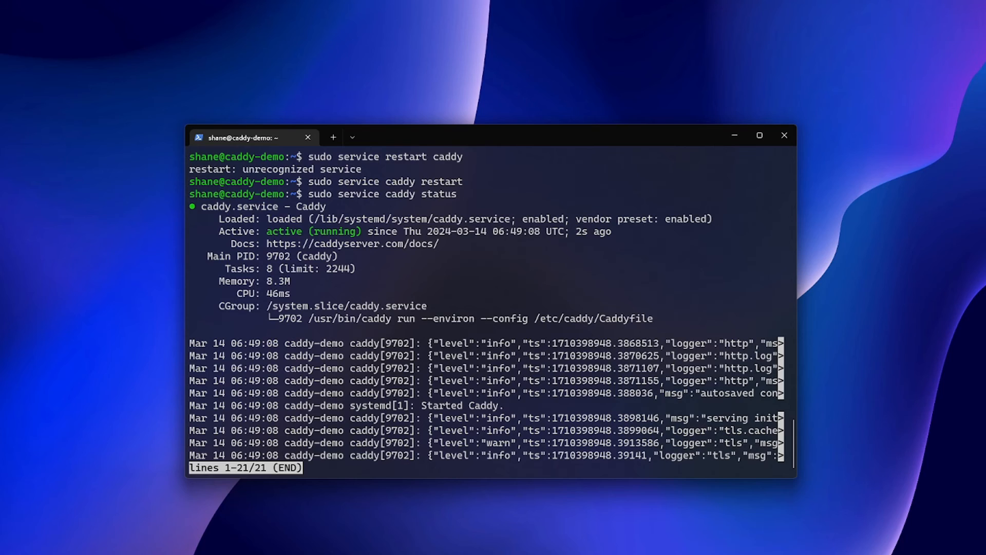
key("q")
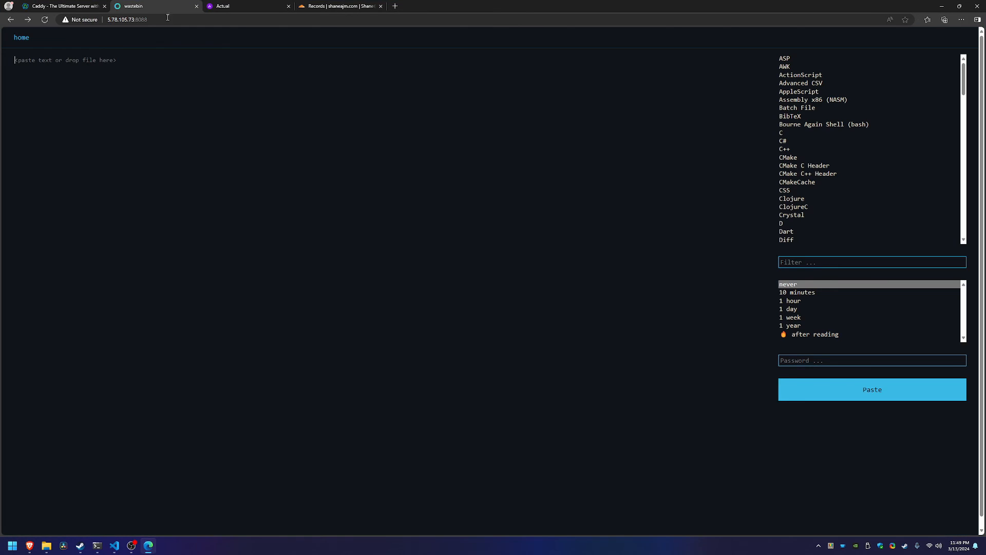
Load wastebin at bin.shaneajm.com and confirm the HTTPS certificate is valid, then switch to the Actual tab.
left_click(129, 20)
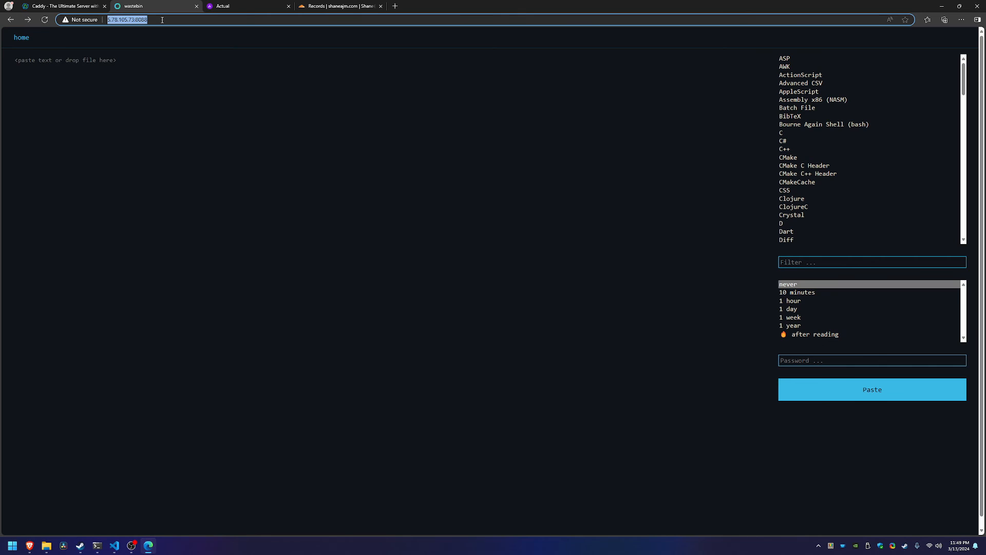
type("bin.s")
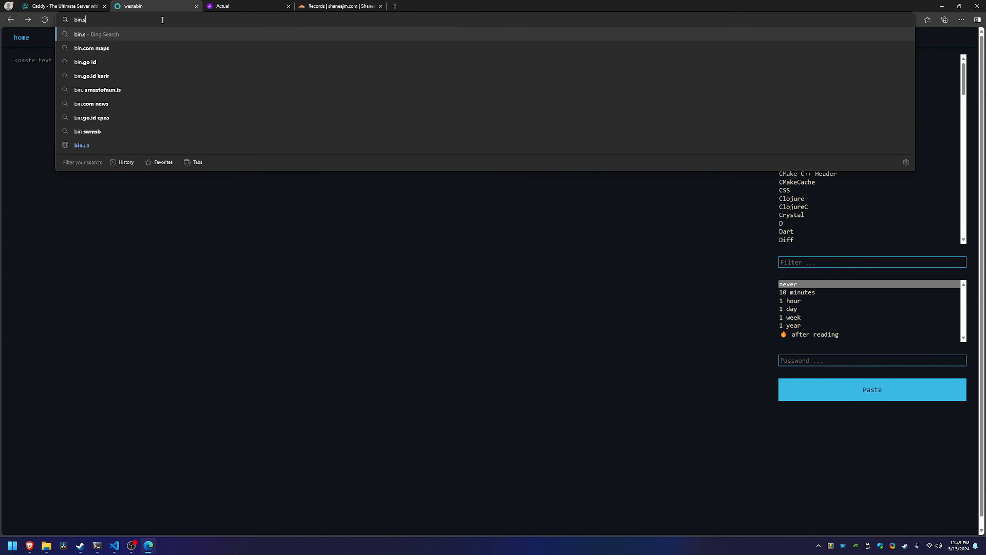
key("Enter")
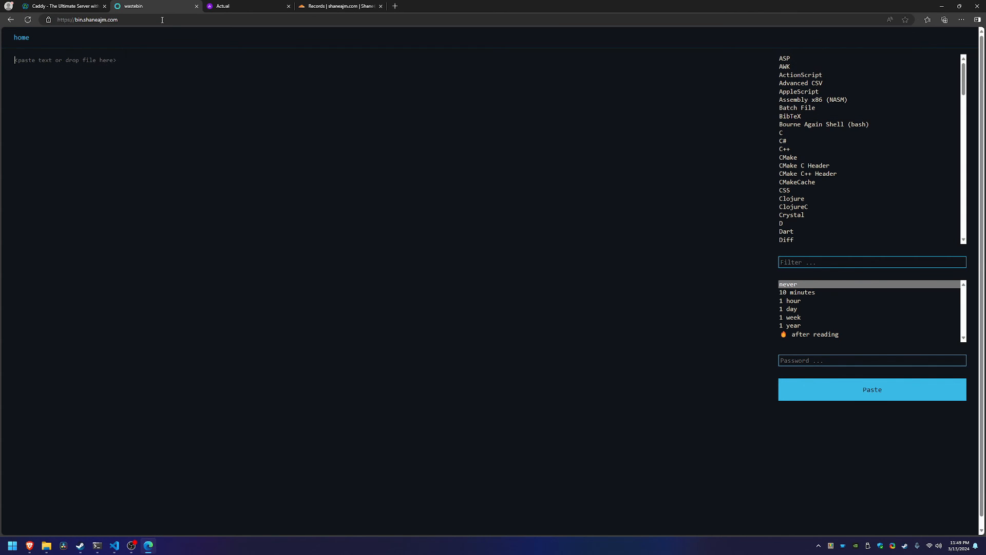
left_click(49, 20)
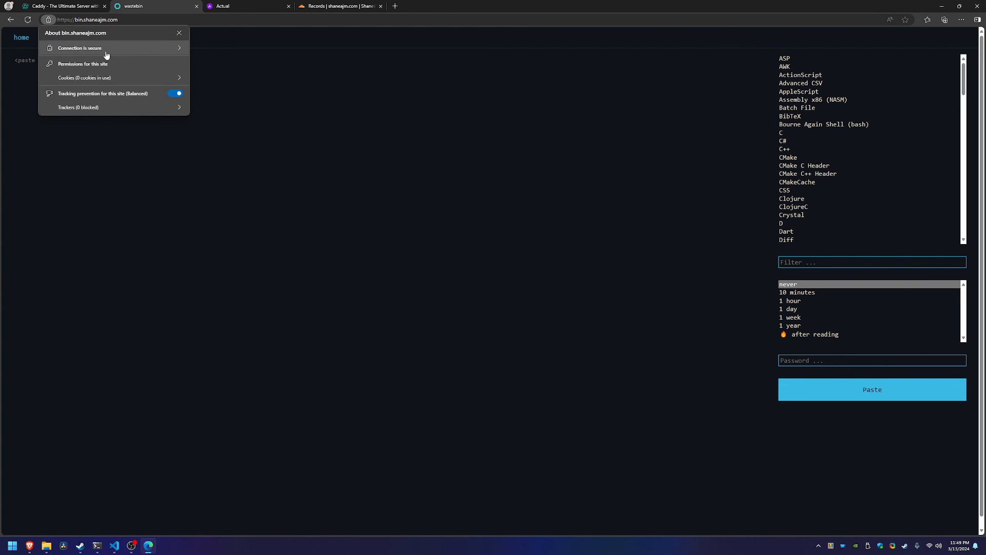
left_click(82, 47)
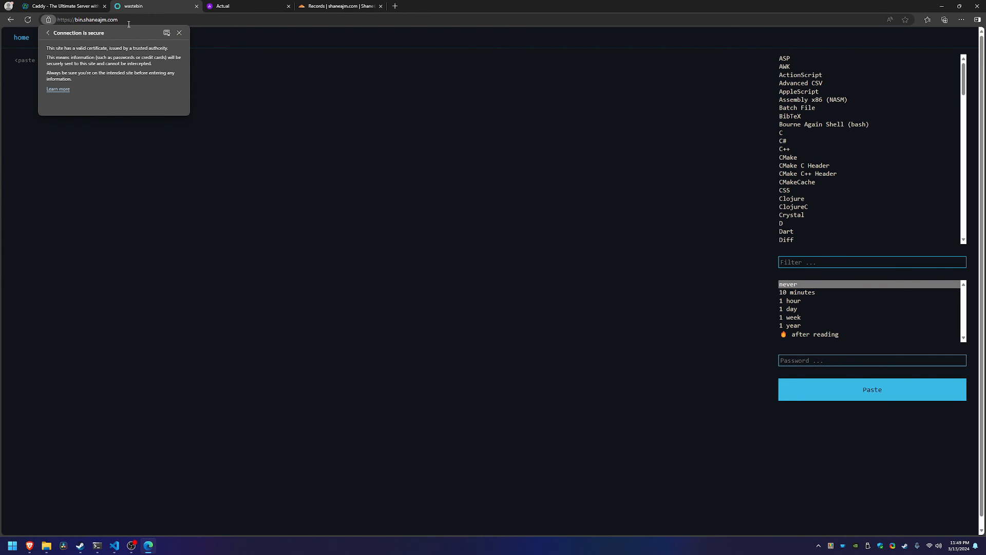
left_click(230, 7)
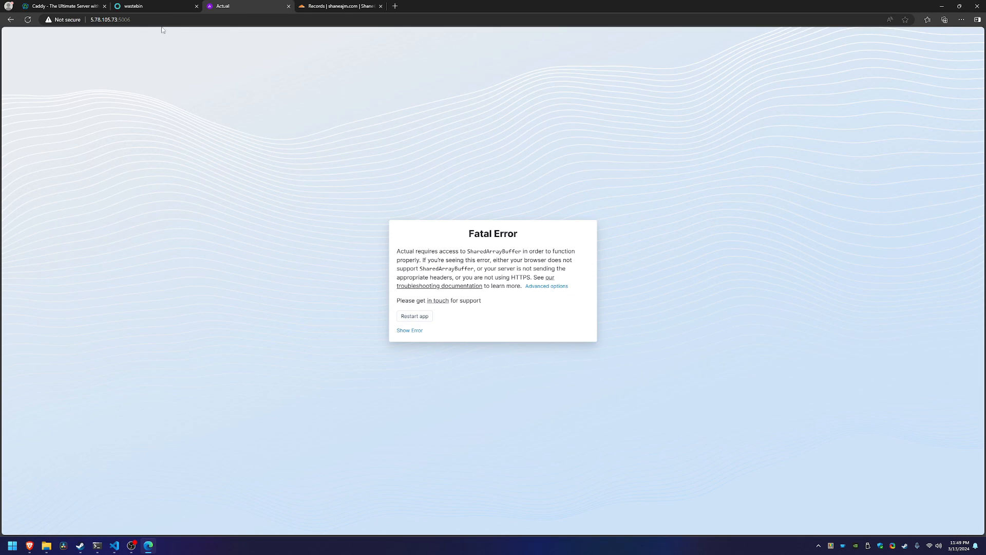
Load Actual at actual.shaneajm.com and confirm its sign-in page has a secure, valid certificate.
type("actual.shaneajm.")
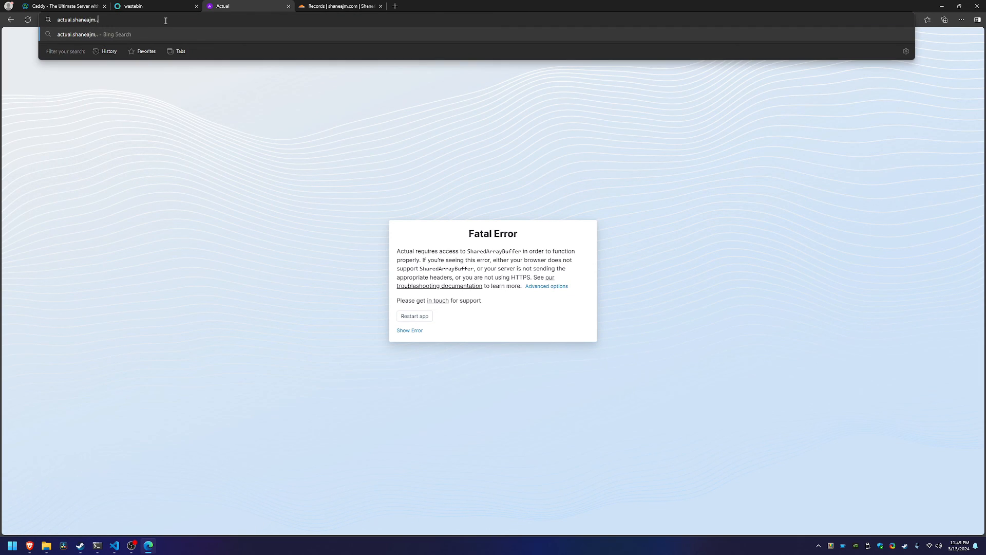
key("Enter")
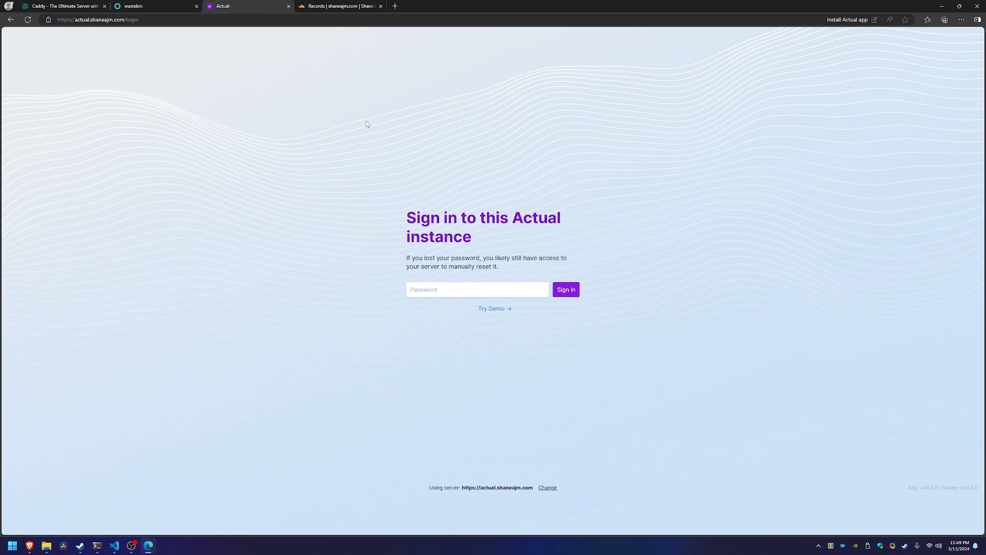
left_click(51, 20)
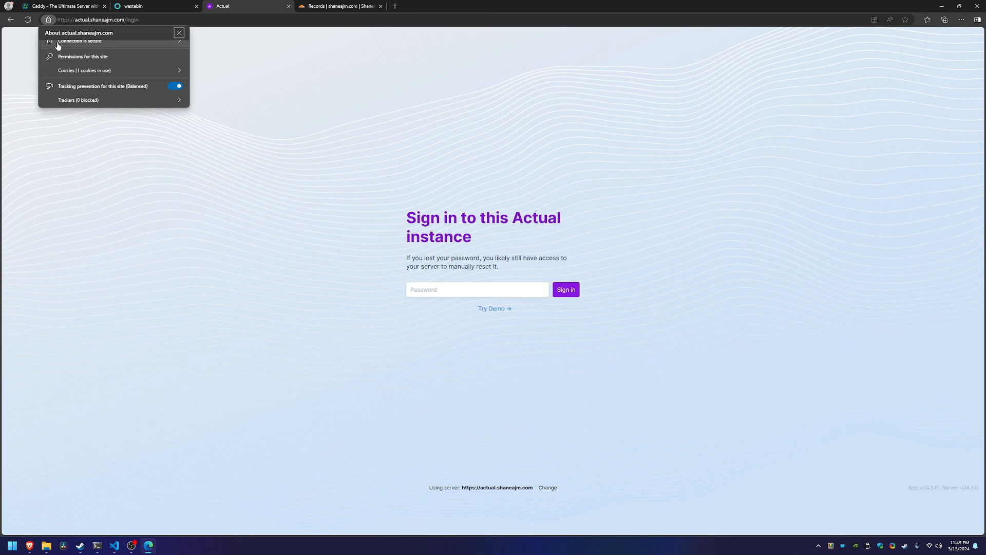
left_click(82, 41)
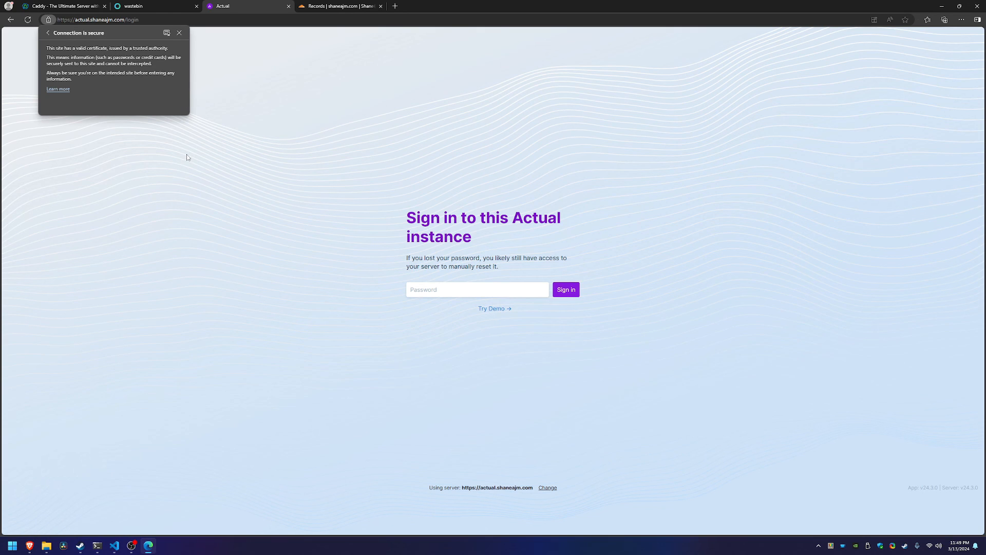
left_click(178, 31)
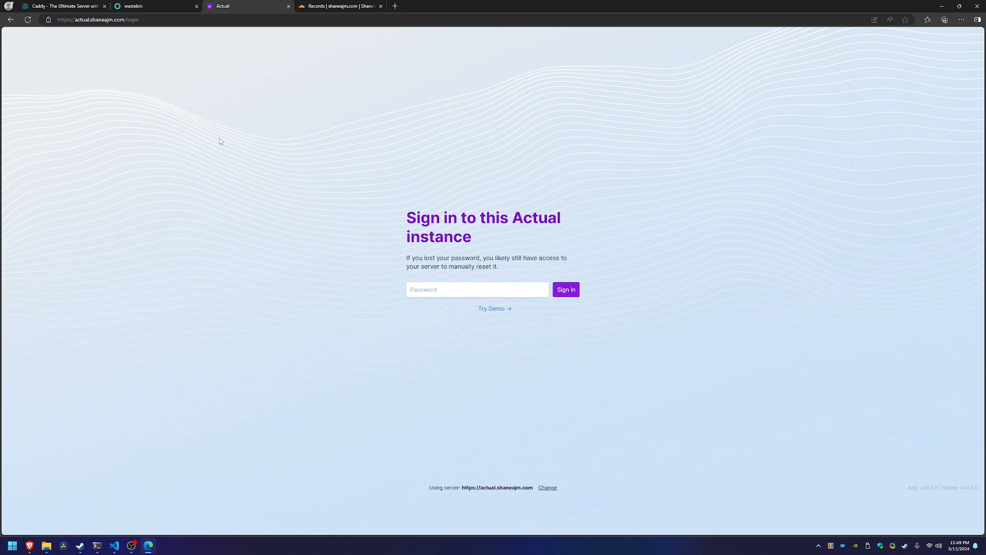
mouse_move(309, 174)
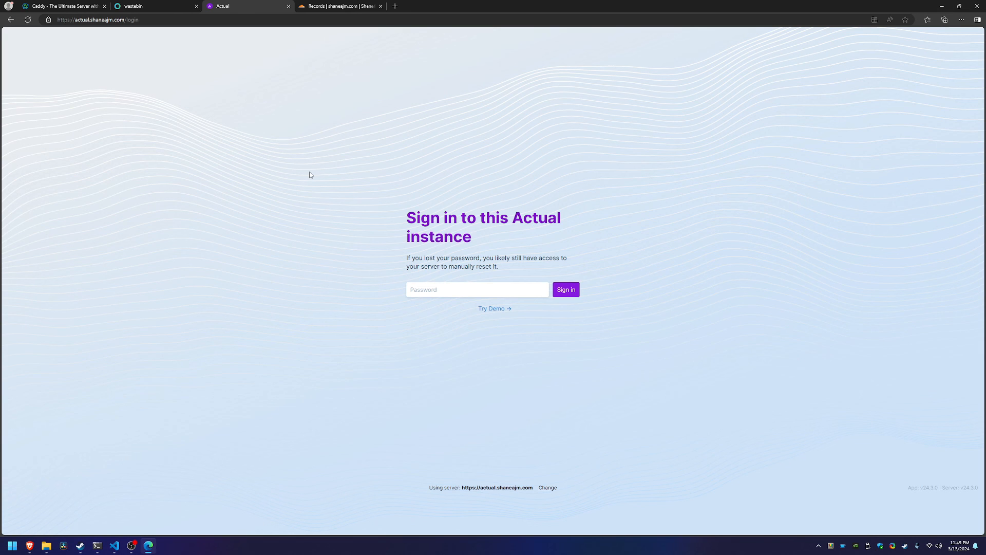